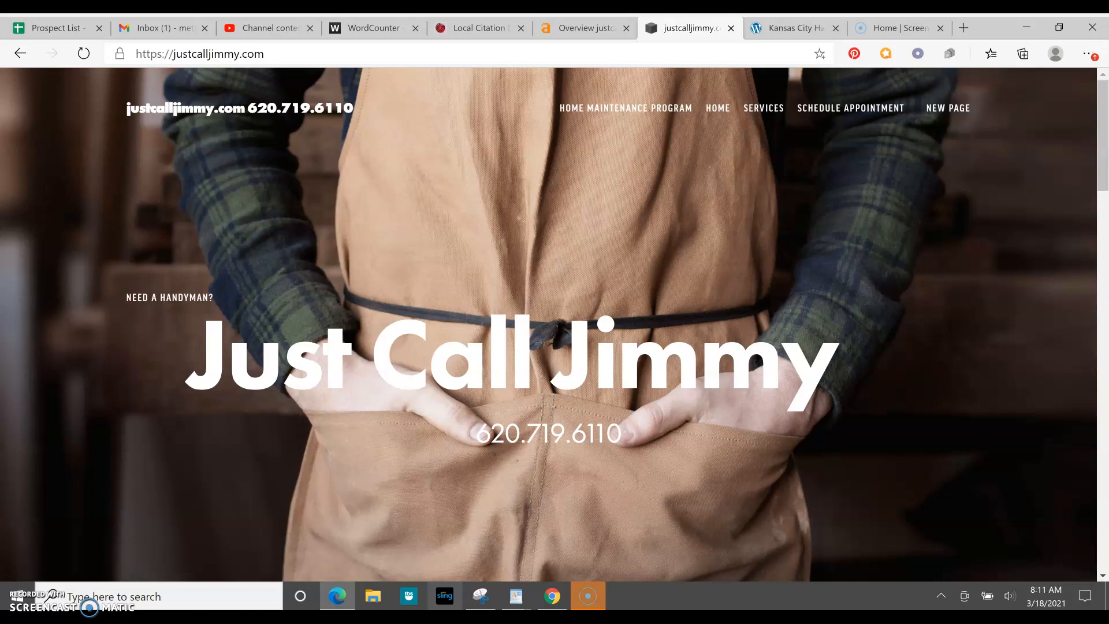
{"action": "mouse_move", "coordinate": [46, 158]}
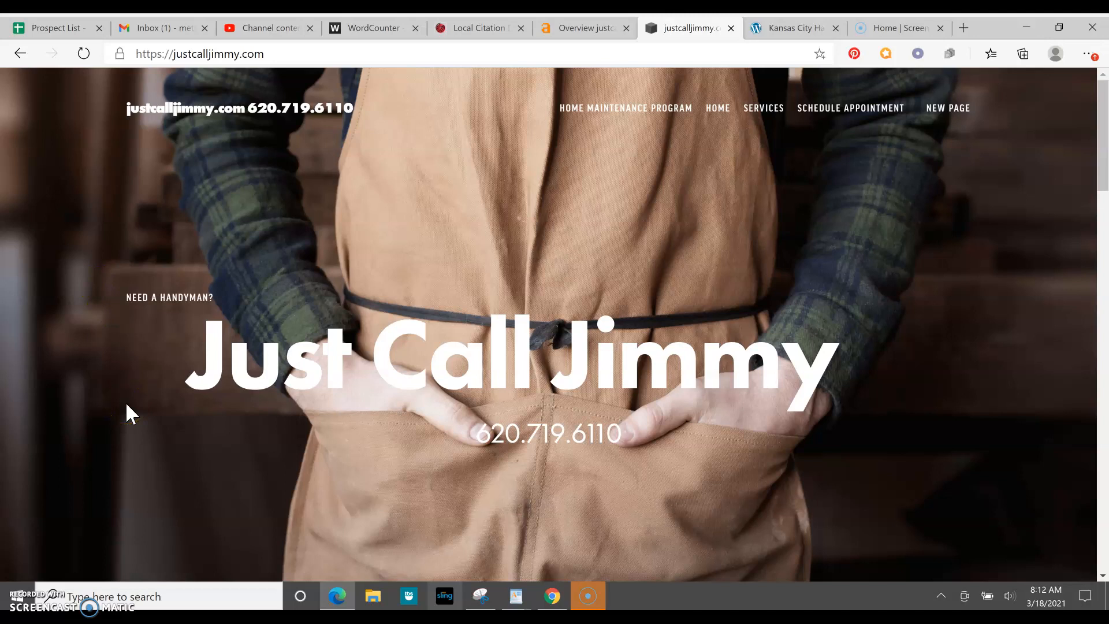
Scroll down through the Justcalljimmy.com homepage content.
{"action": "scroll", "scroll_direction": "down", "scroll_amount": 3}
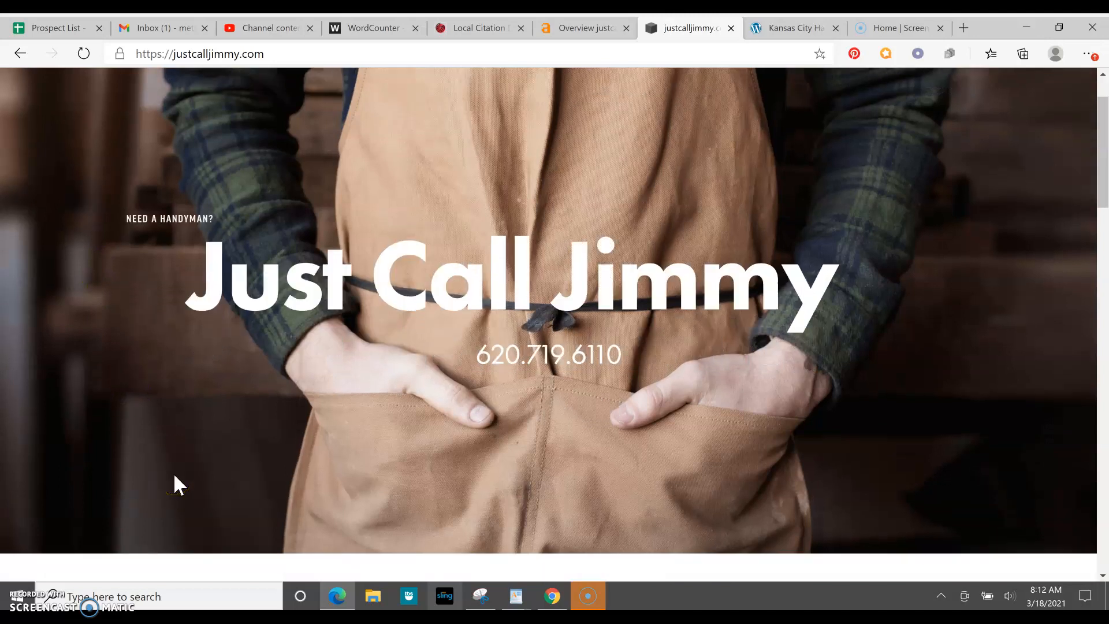
{"action": "scroll", "scroll_direction": "down", "scroll_amount": 3}
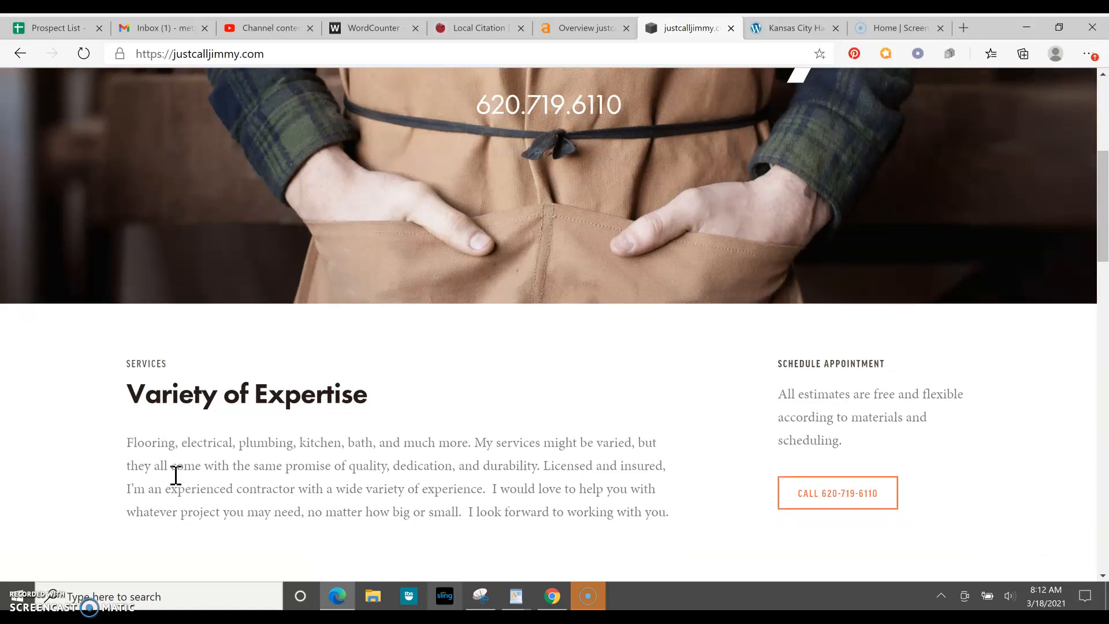
{"action": "scroll", "scroll_direction": "down", "scroll_amount": 3}
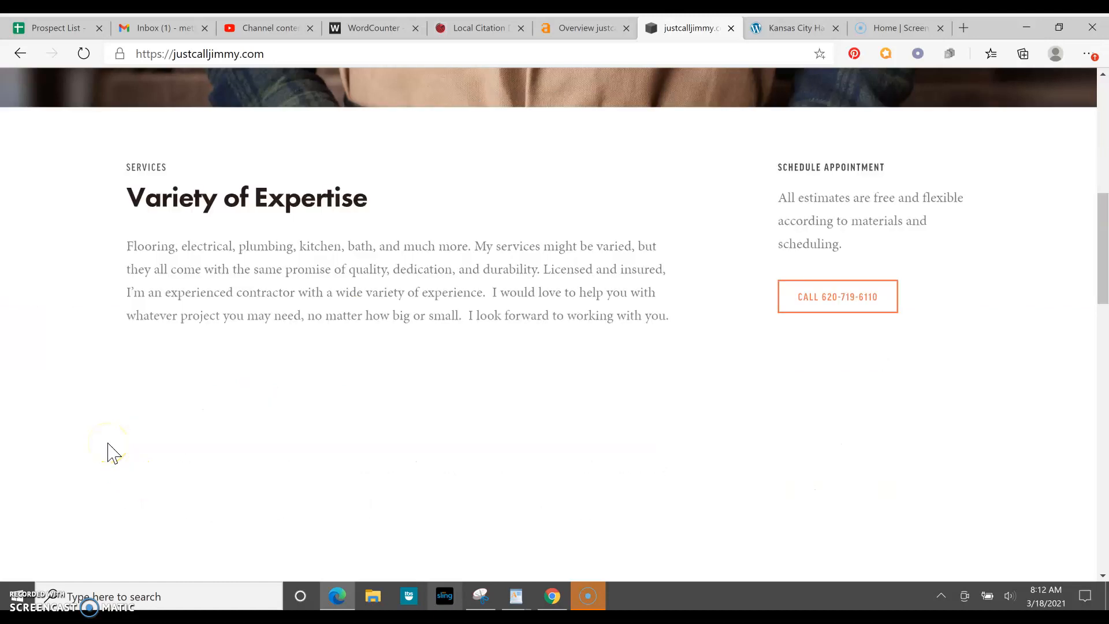
{"action": "scroll", "scroll_direction": "down", "scroll_amount": 3}
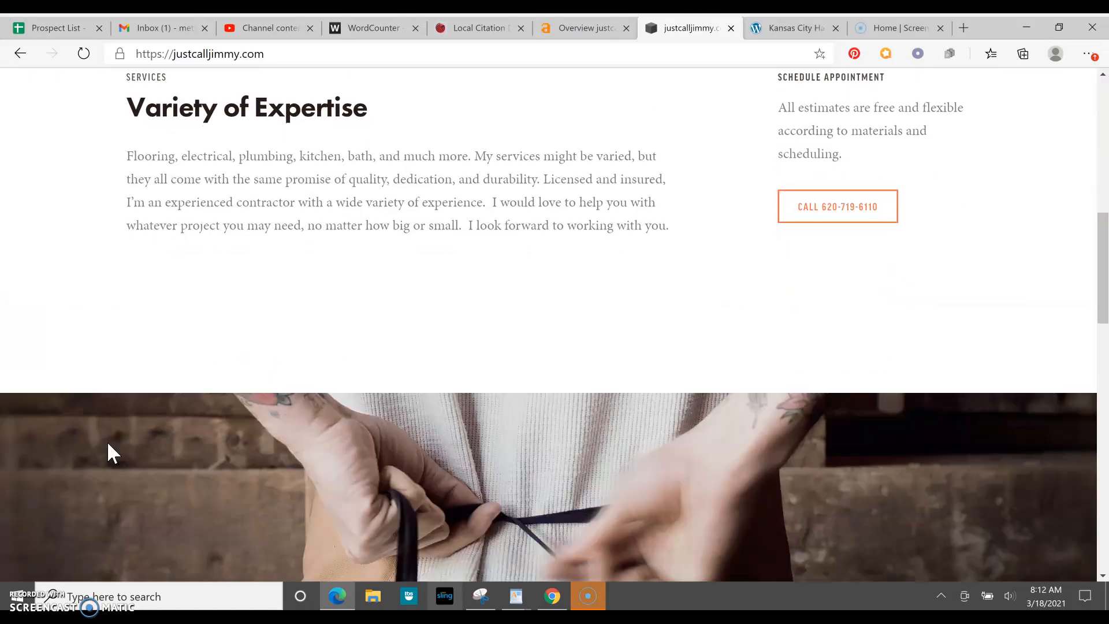
{"action": "scroll", "scroll_direction": "down", "scroll_amount": 3}
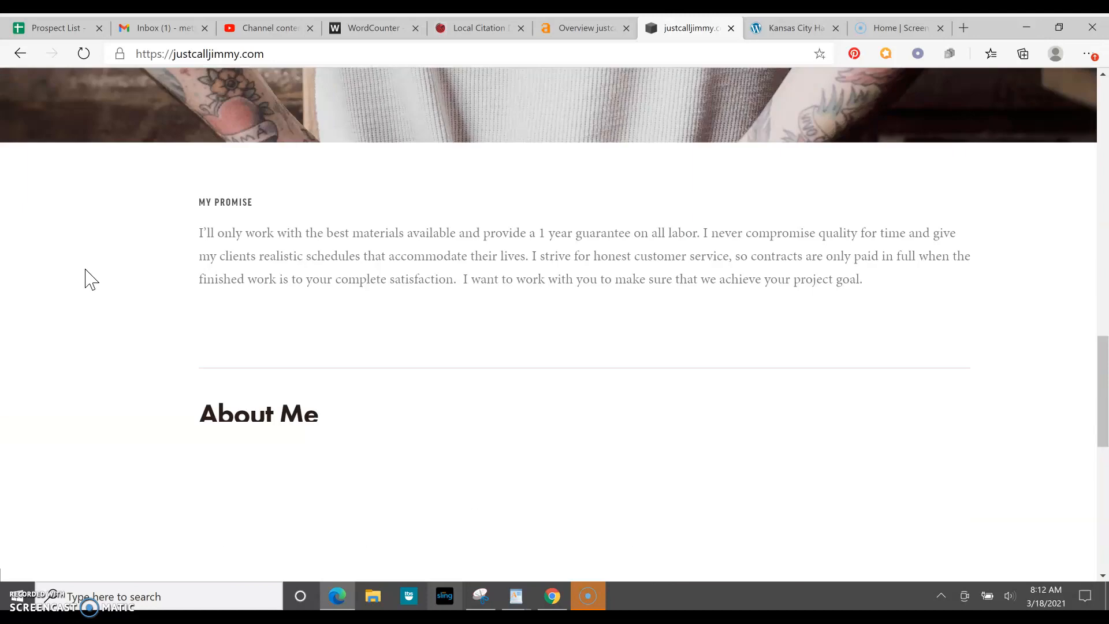
{"action": "scroll", "scroll_direction": "down", "scroll_amount": 3}
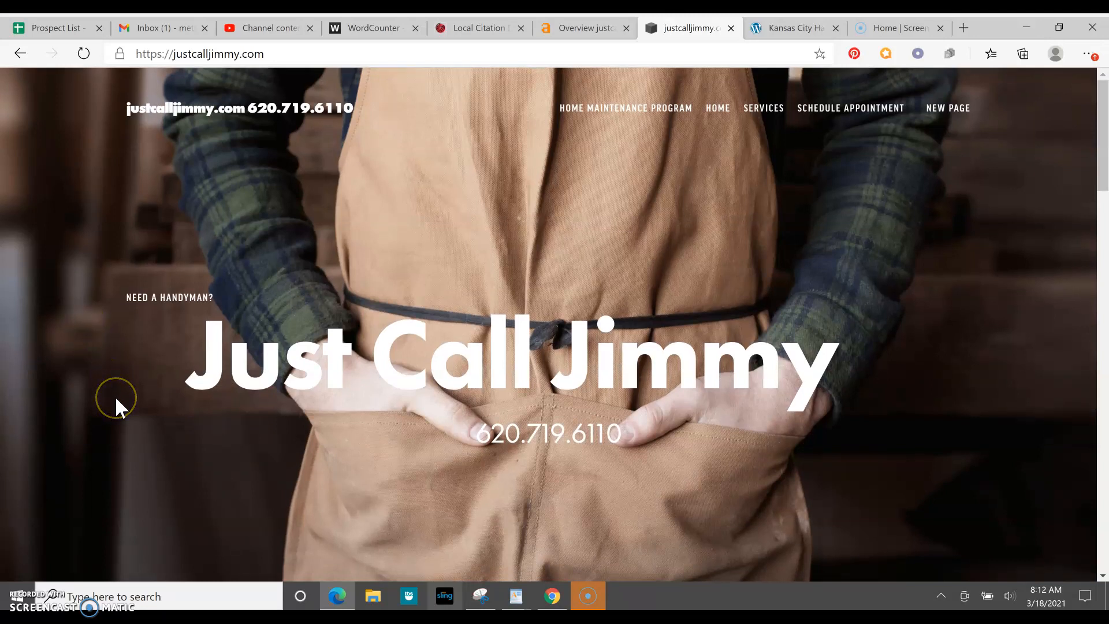
{"action": "mouse_move", "coordinate": [92, 360]}
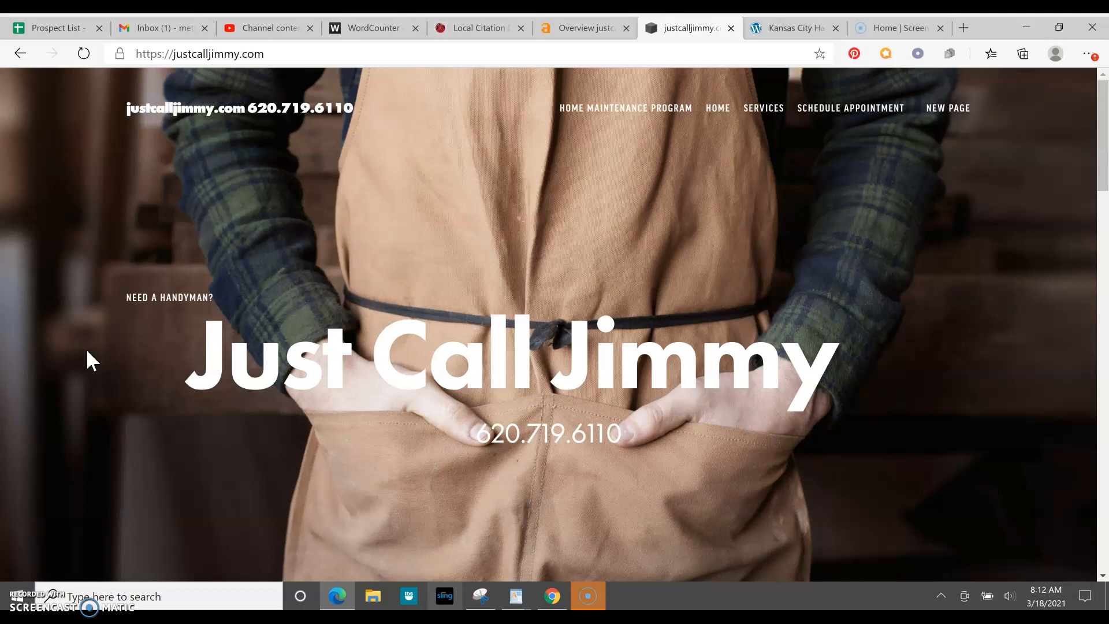
{"action": "mouse_move", "coordinate": [177, 413]}
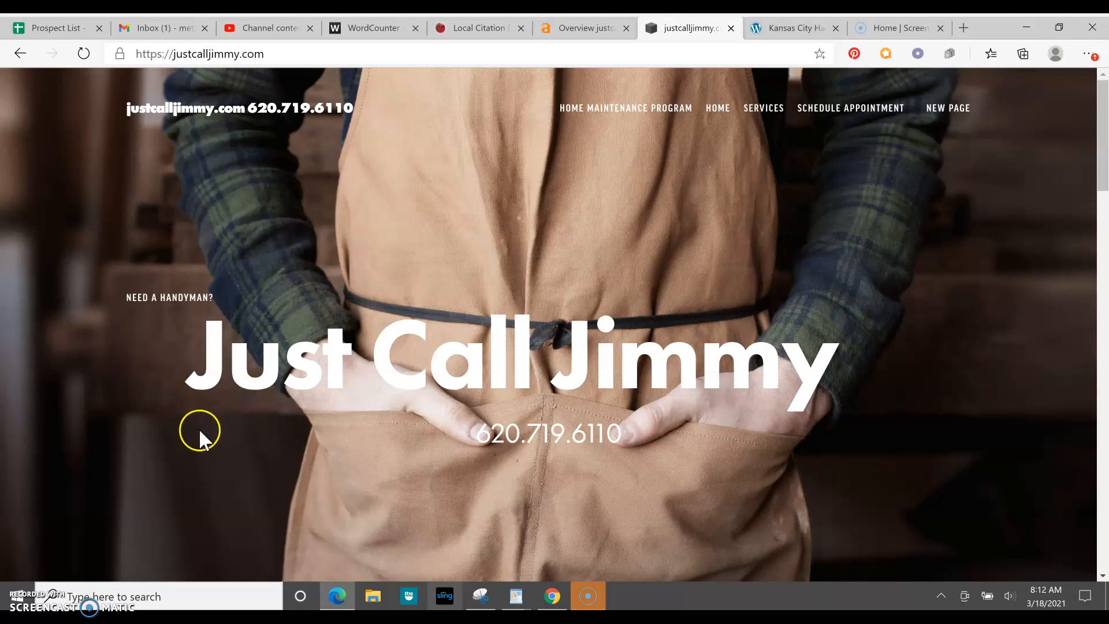
{"action": "mouse_move", "coordinate": [231, 458]}
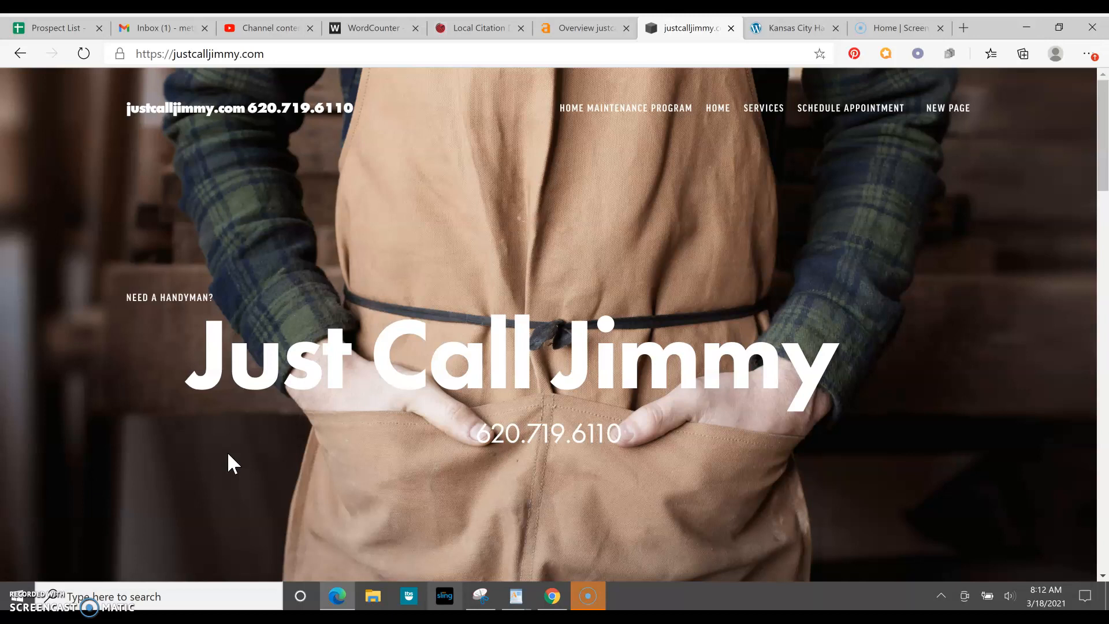
{"action": "left_click", "coordinate": [607, 271]}
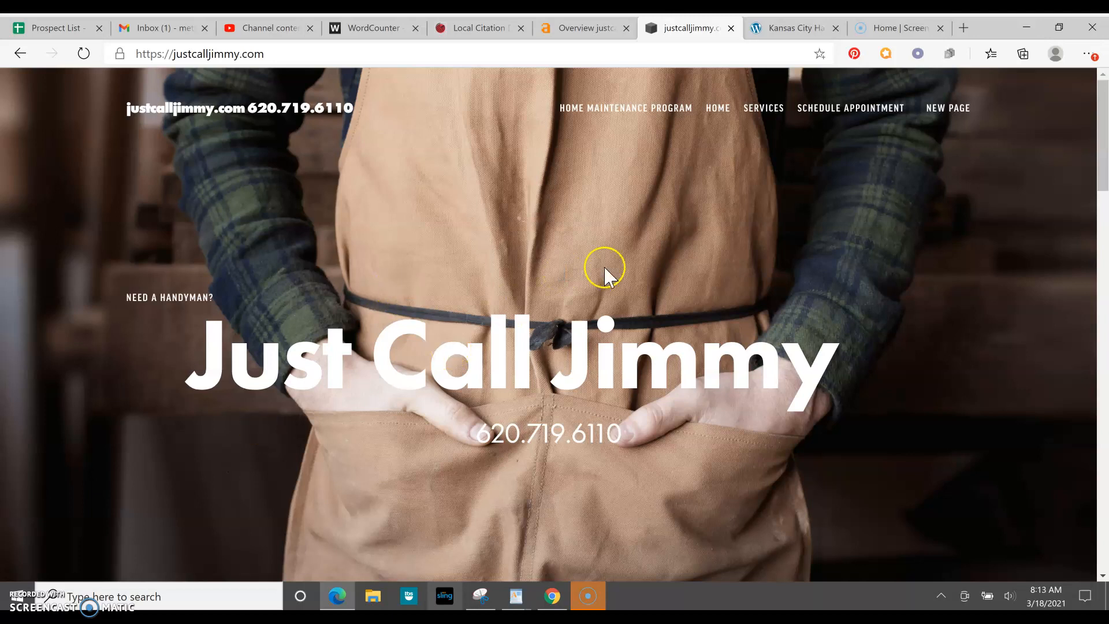
{"action": "mouse_move", "coordinate": [763, 108]}
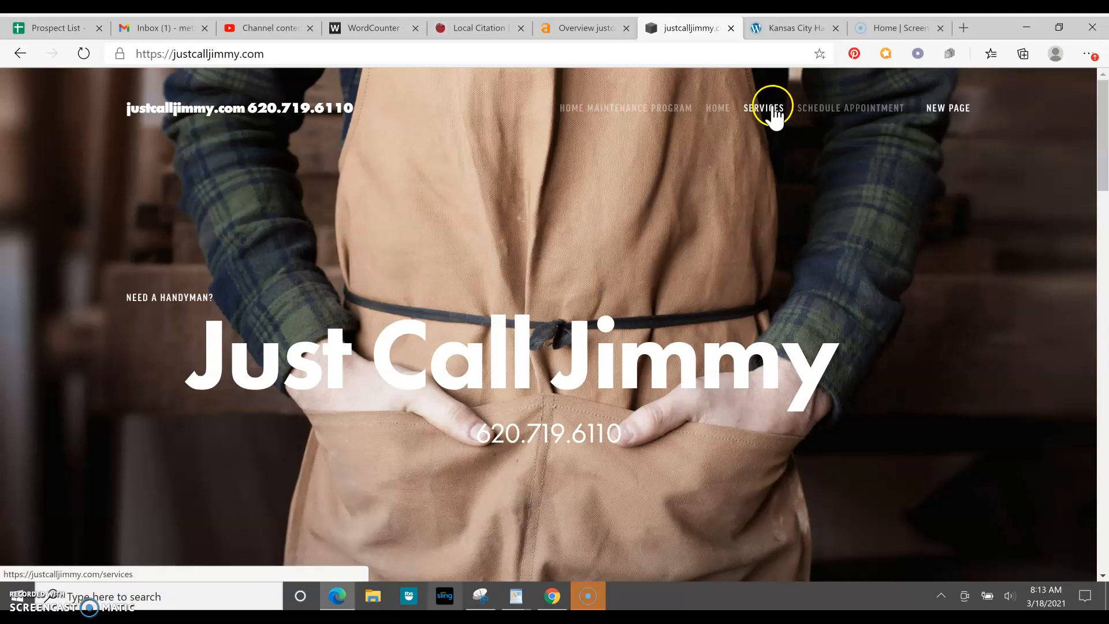
Open SERVICES and read the Tile Work, Trim Carpentry, Electrical, Plumbing and Handyman descriptions.
{"action": "left_click", "coordinate": [764, 107]}
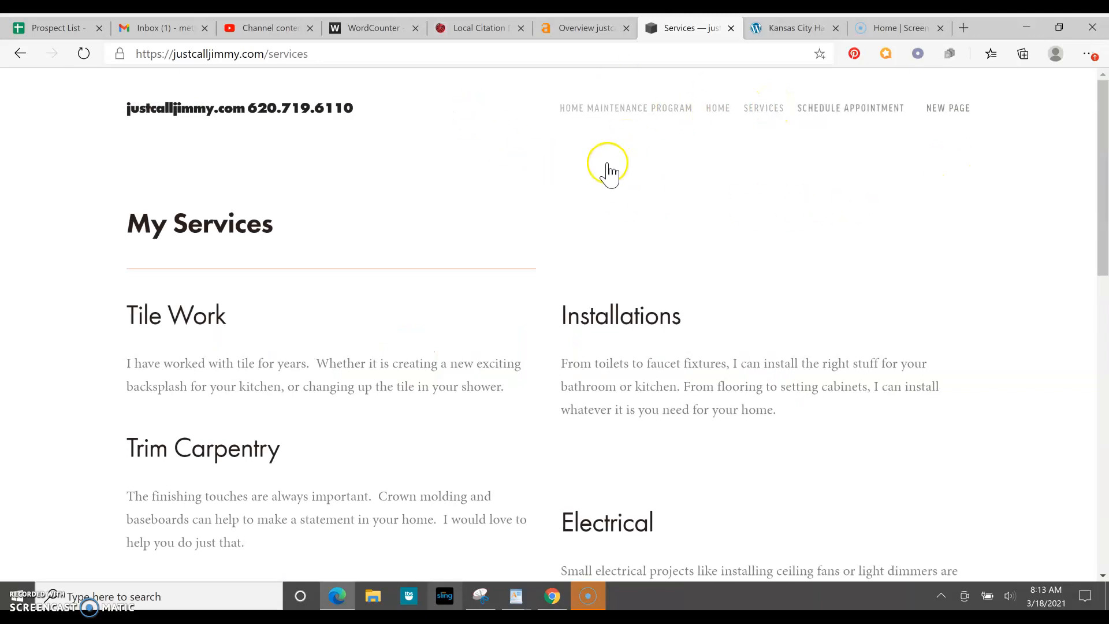
{"action": "mouse_move", "coordinate": [803, 206]}
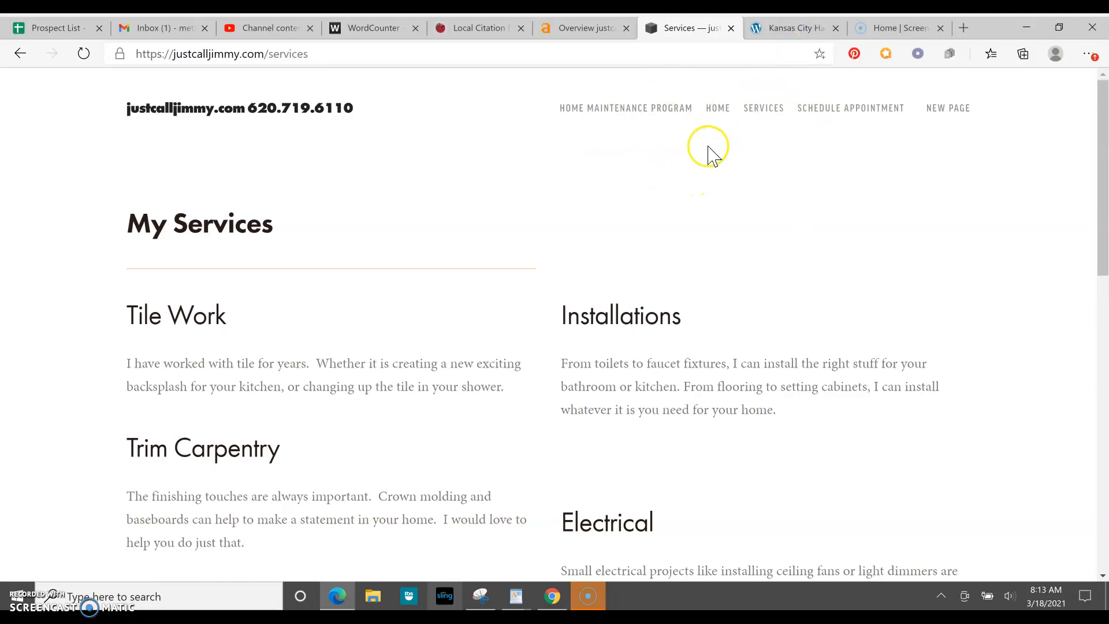
{"action": "mouse_move", "coordinate": [173, 349]}
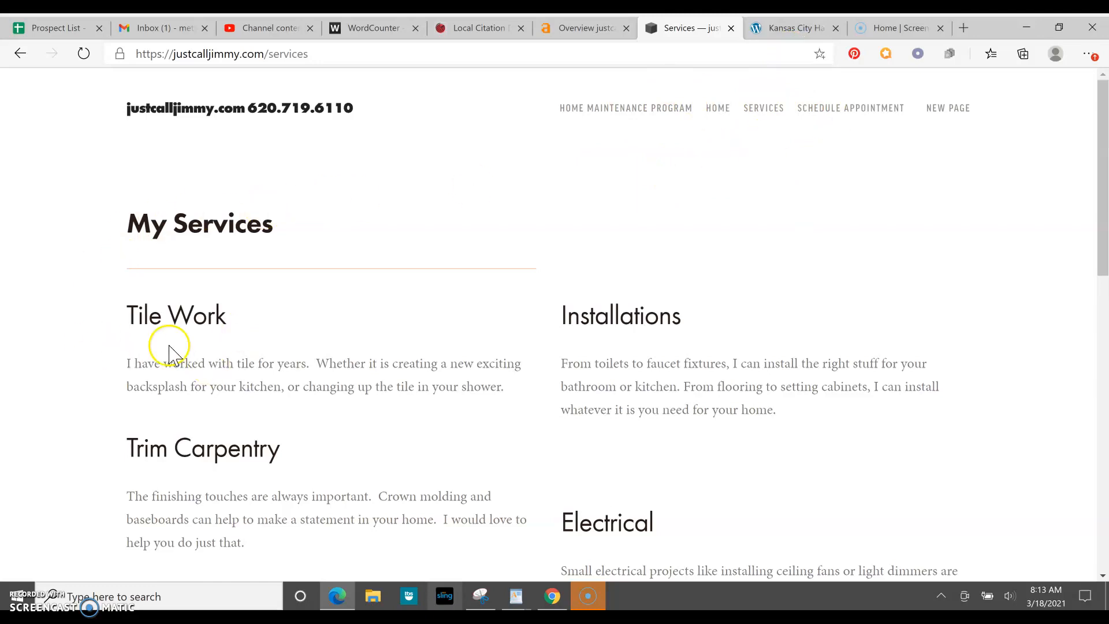
{"action": "scroll", "scroll_direction": "down", "scroll_amount": 3}
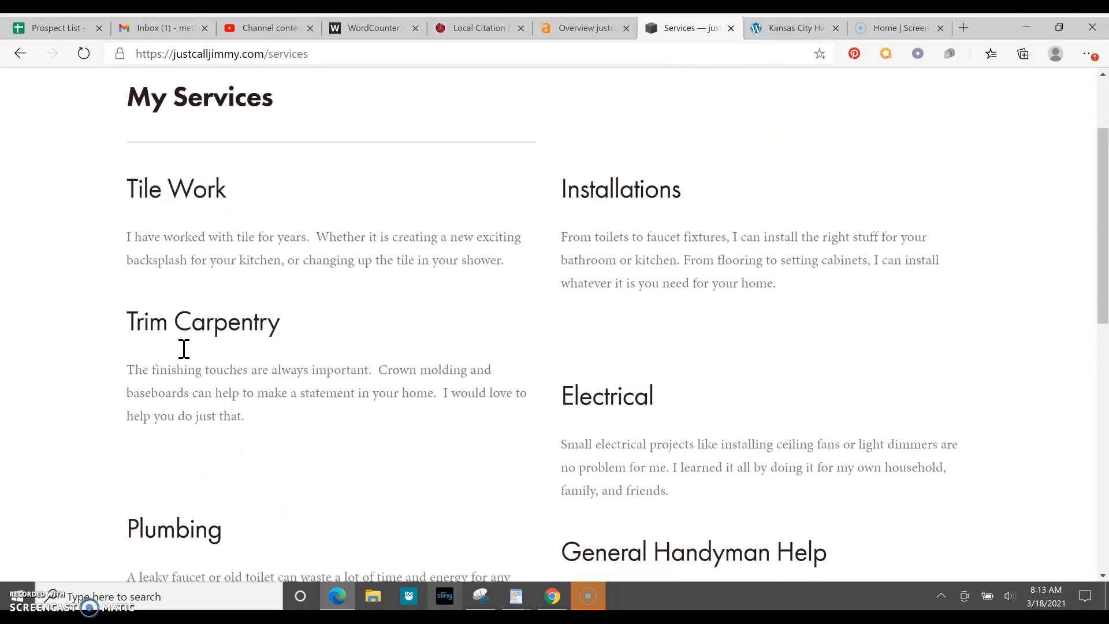
{"action": "scroll", "scroll_direction": "down", "scroll_amount": 3}
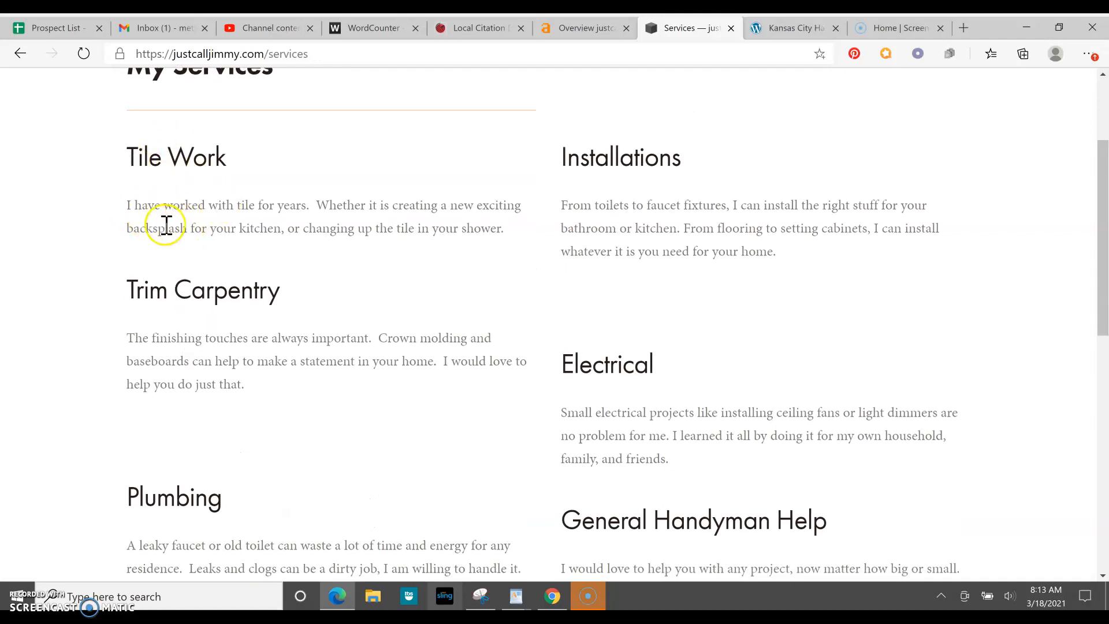
{"action": "mouse_move", "coordinate": [191, 412]}
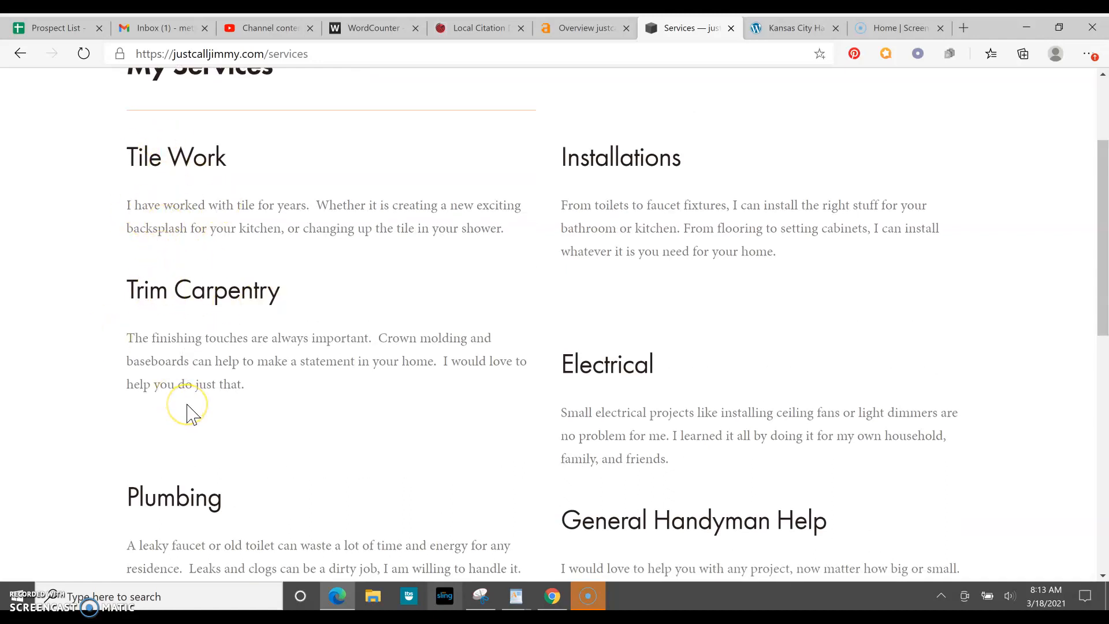
{"action": "mouse_move", "coordinate": [190, 414]}
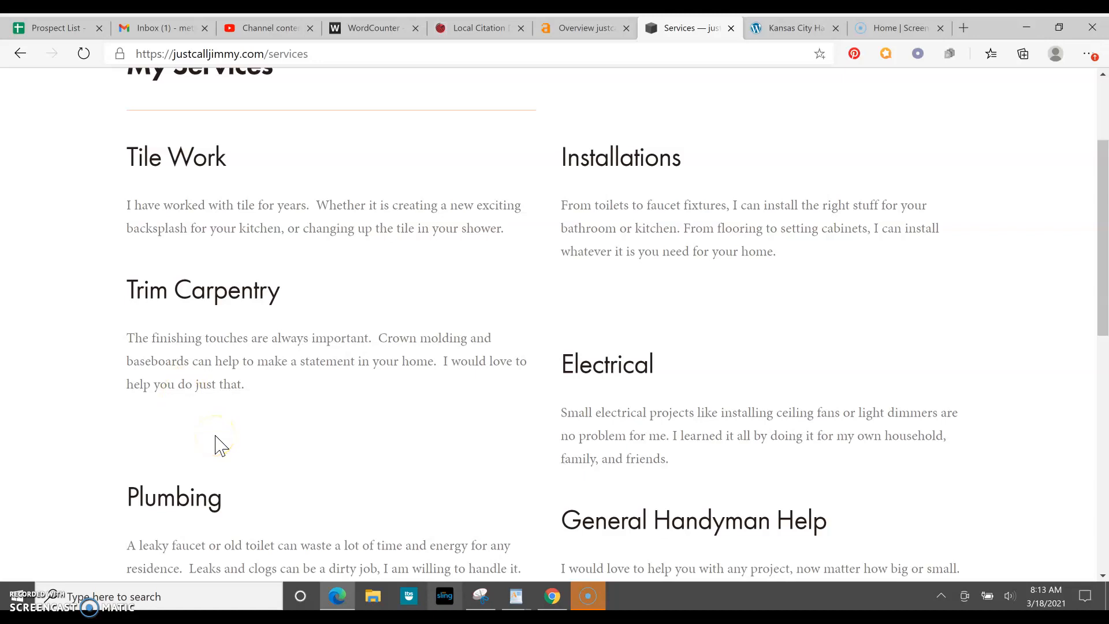
{"action": "scroll", "scroll_direction": "down", "scroll_amount": 3}
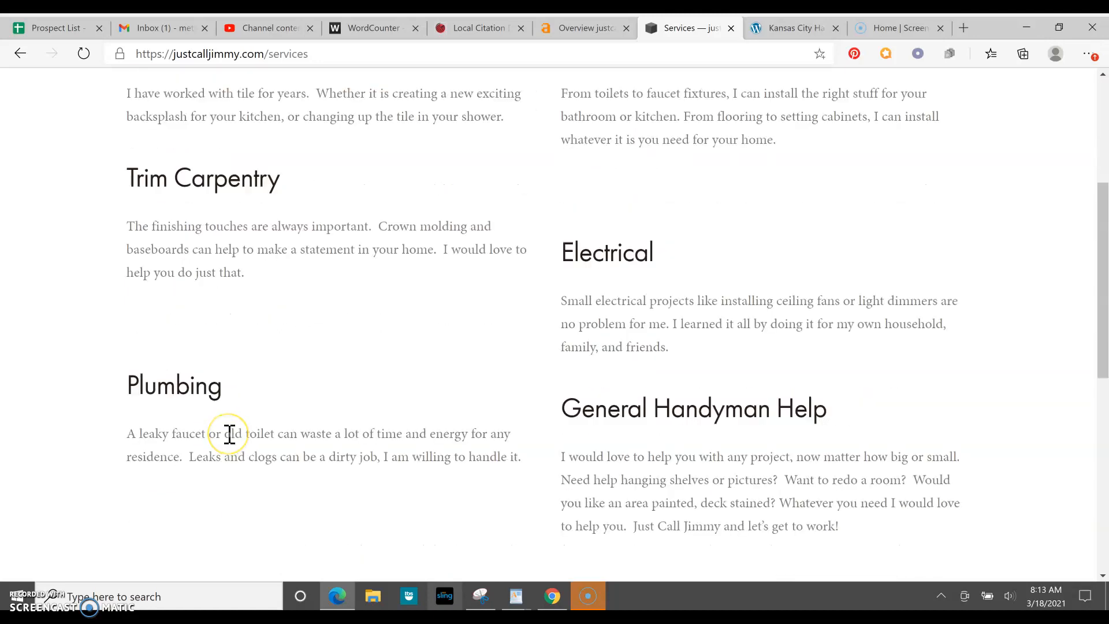
{"action": "scroll", "scroll_direction": "up", "scroll_amount": 3}
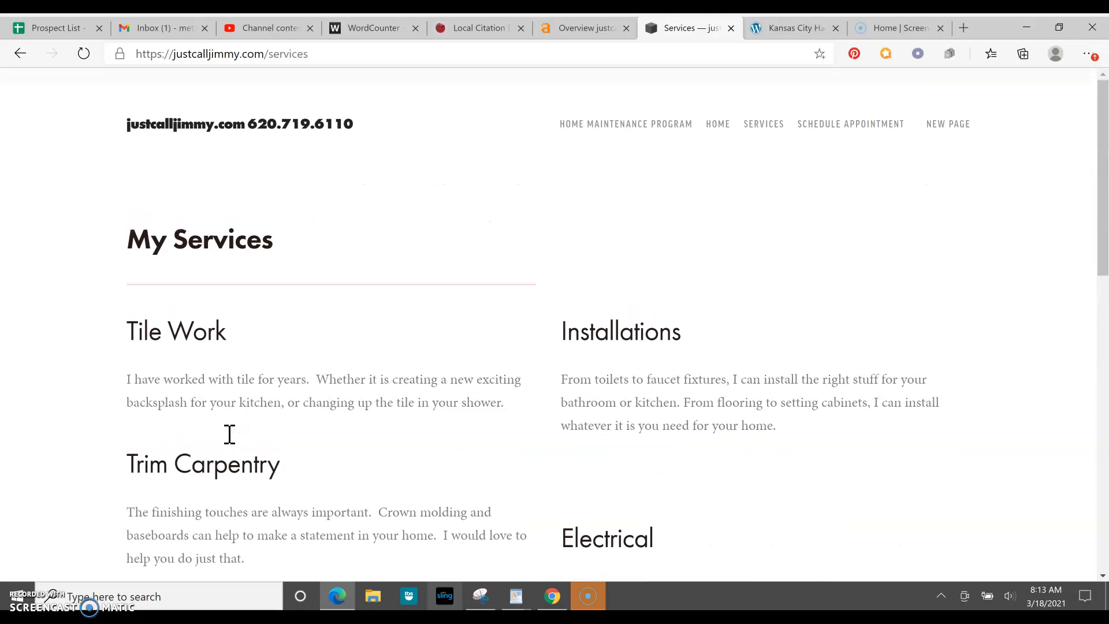
{"action": "scroll", "scroll_direction": "down", "scroll_amount": 3}
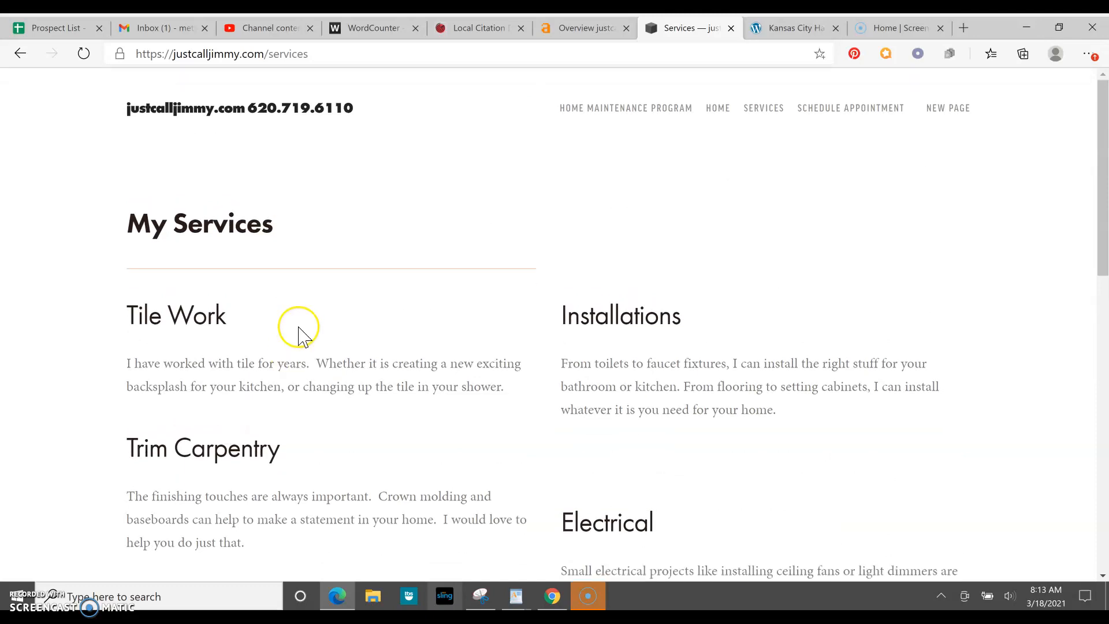
{"action": "mouse_move", "coordinate": [791, 29]}
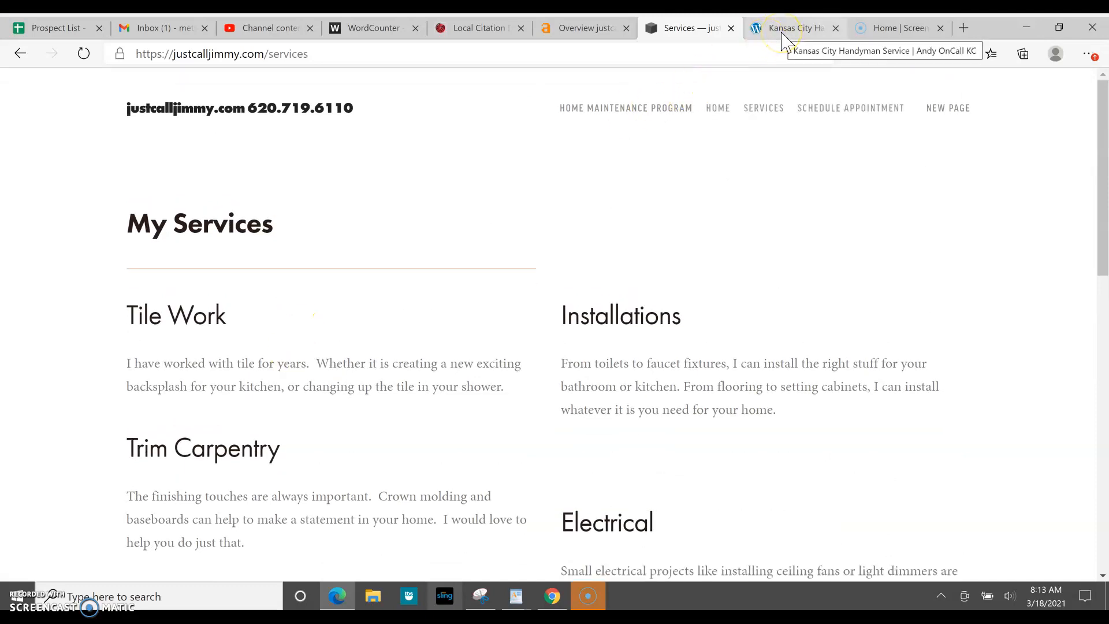
{"action": "left_click", "coordinate": [792, 27]}
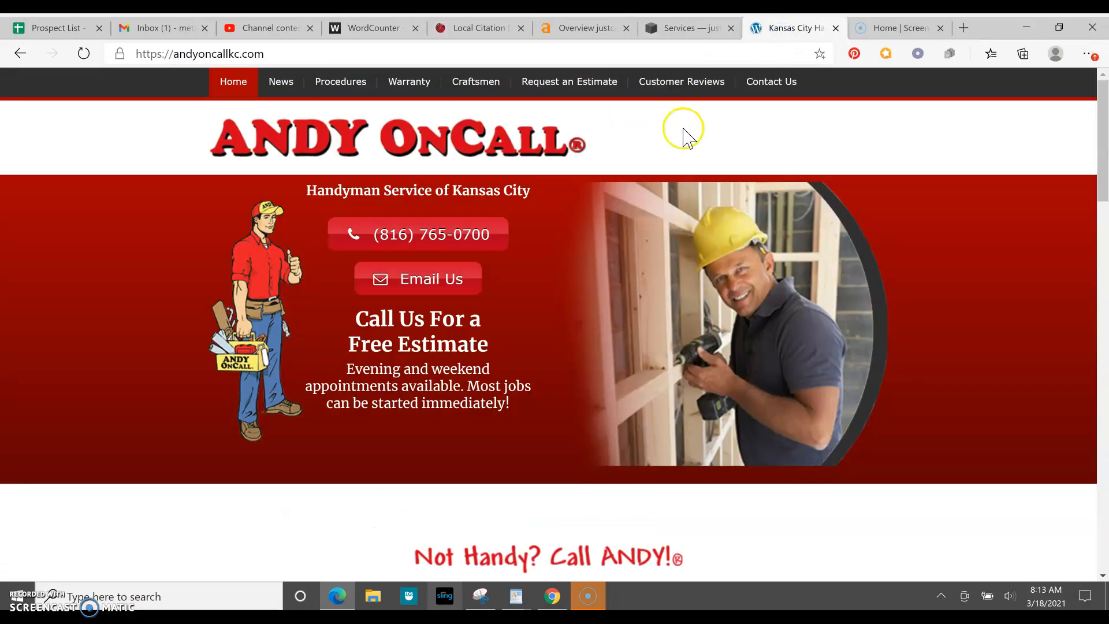
{"action": "mouse_move", "coordinate": [678, 142]}
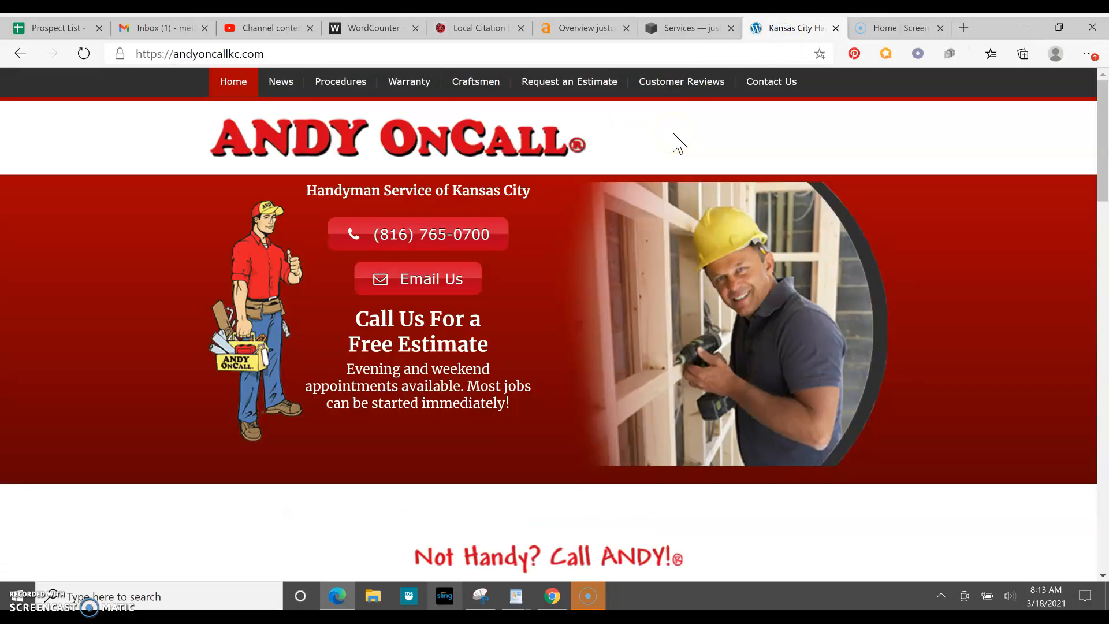
{"action": "mouse_move", "coordinate": [347, 28]}
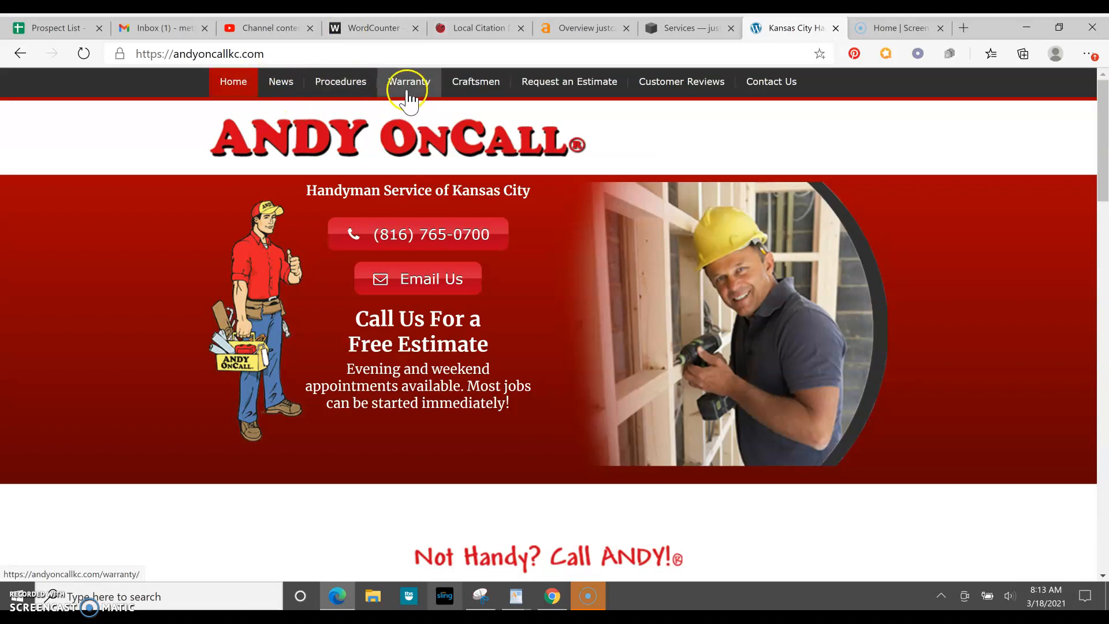
{"action": "mouse_move", "coordinate": [770, 82]}
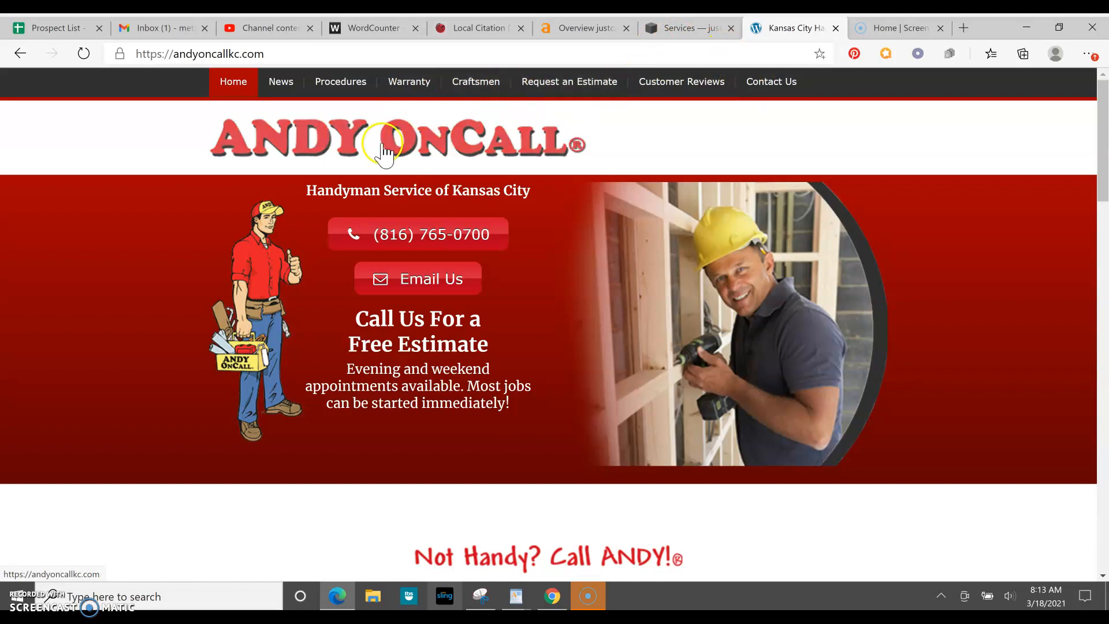
{"action": "mouse_move", "coordinate": [152, 142]}
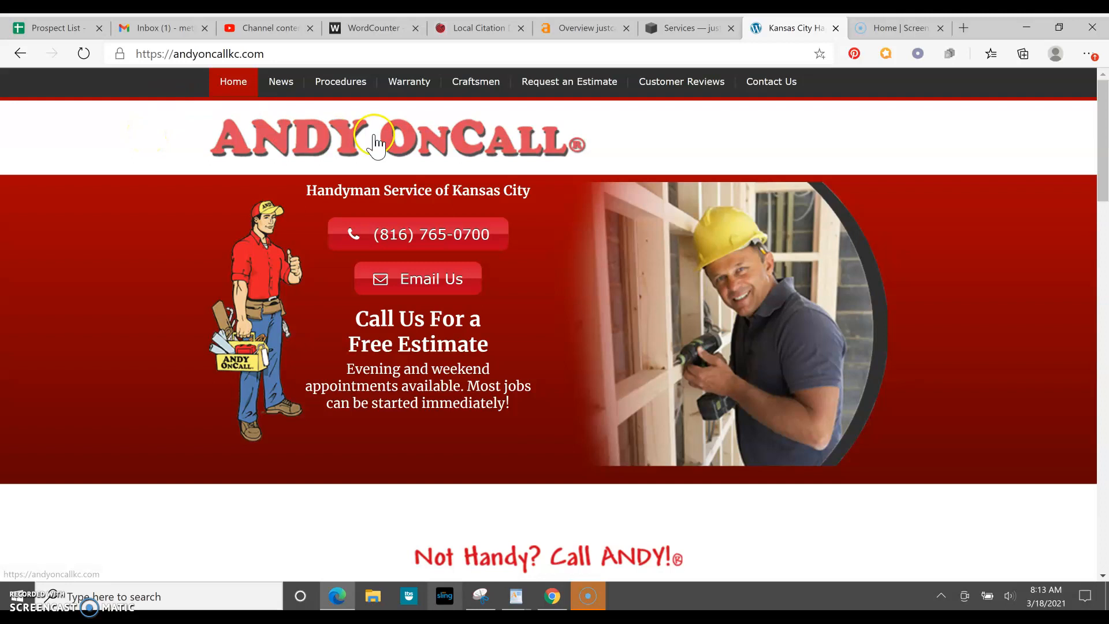
{"action": "mouse_move", "coordinate": [645, 154]}
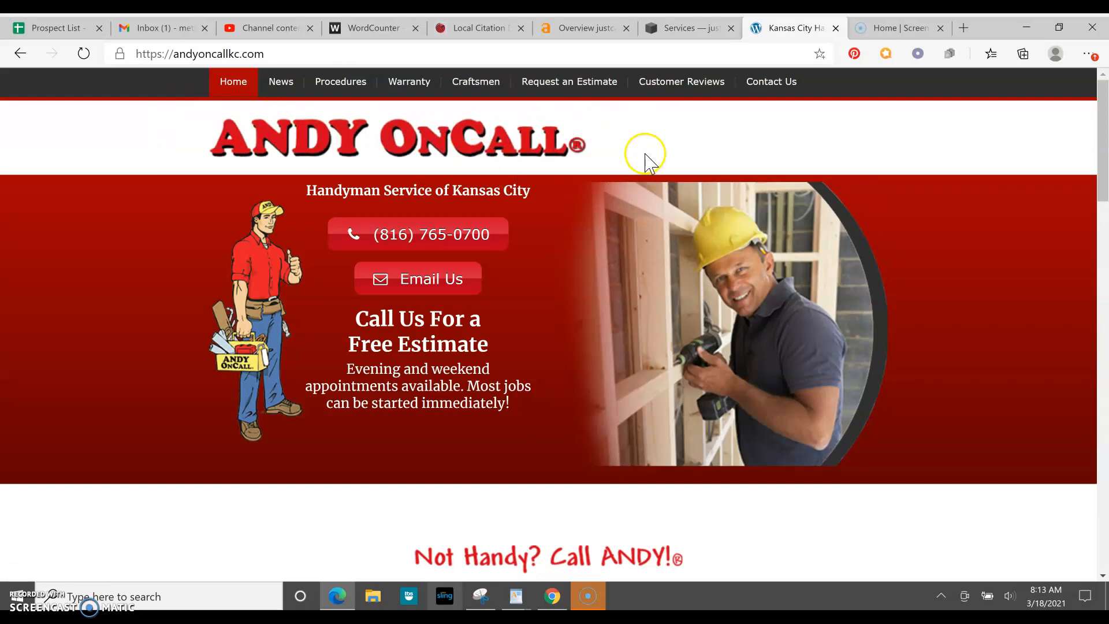
Review Andy OnCall's services, coupons and testimonials, then show Local Citation Finder results.
{"action": "scroll", "scroll_direction": "down", "scroll_amount": 3}
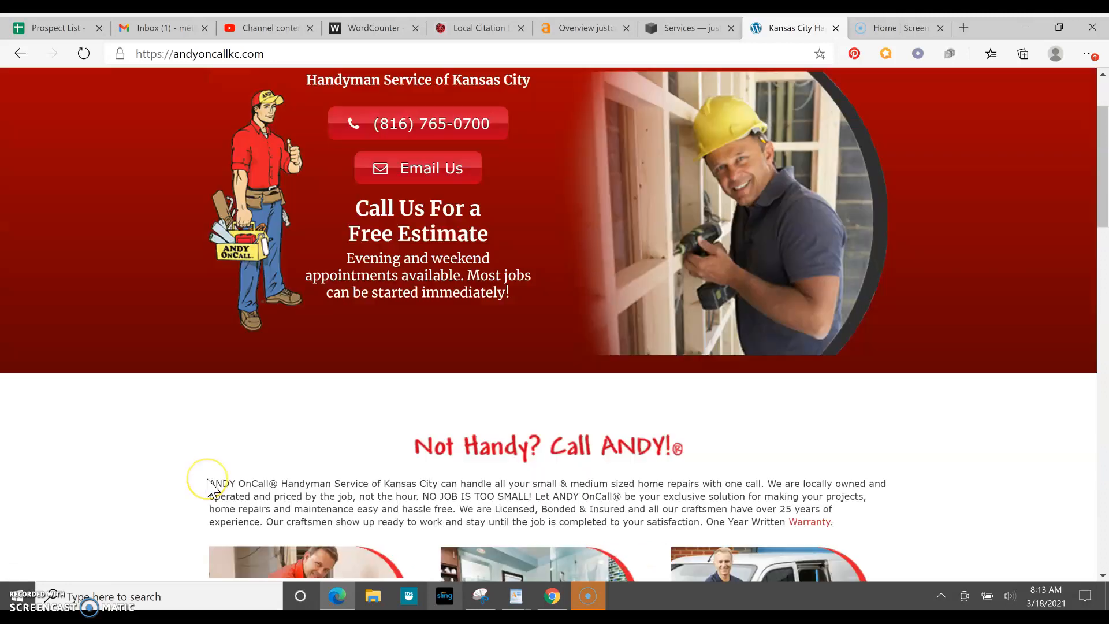
{"action": "scroll", "scroll_direction": "down", "scroll_amount": 3}
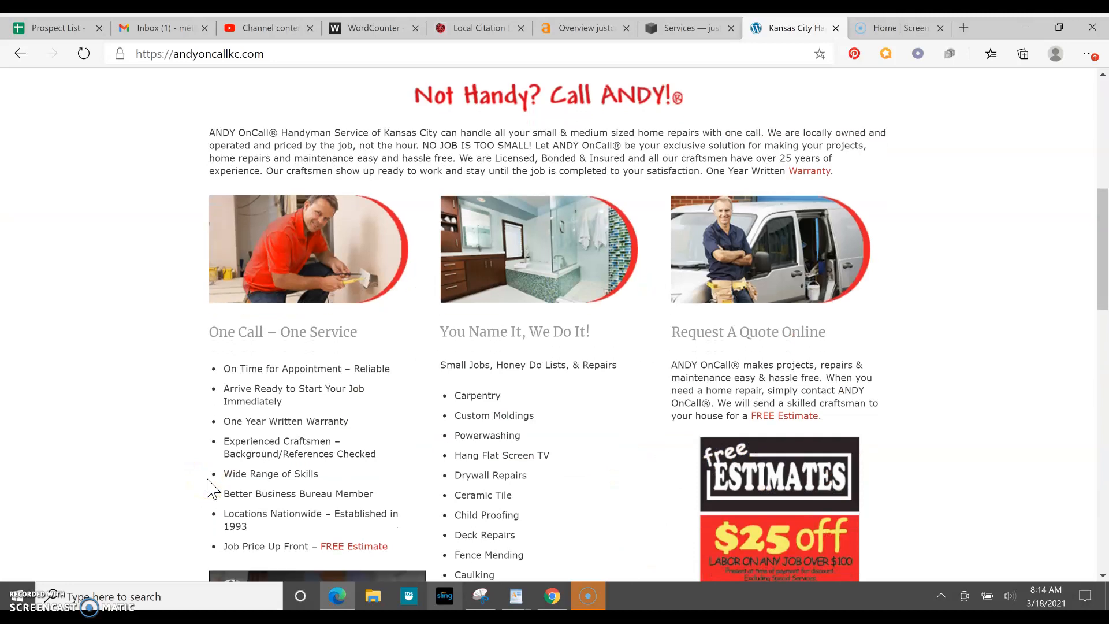
{"action": "scroll", "scroll_direction": "down", "scroll_amount": 3}
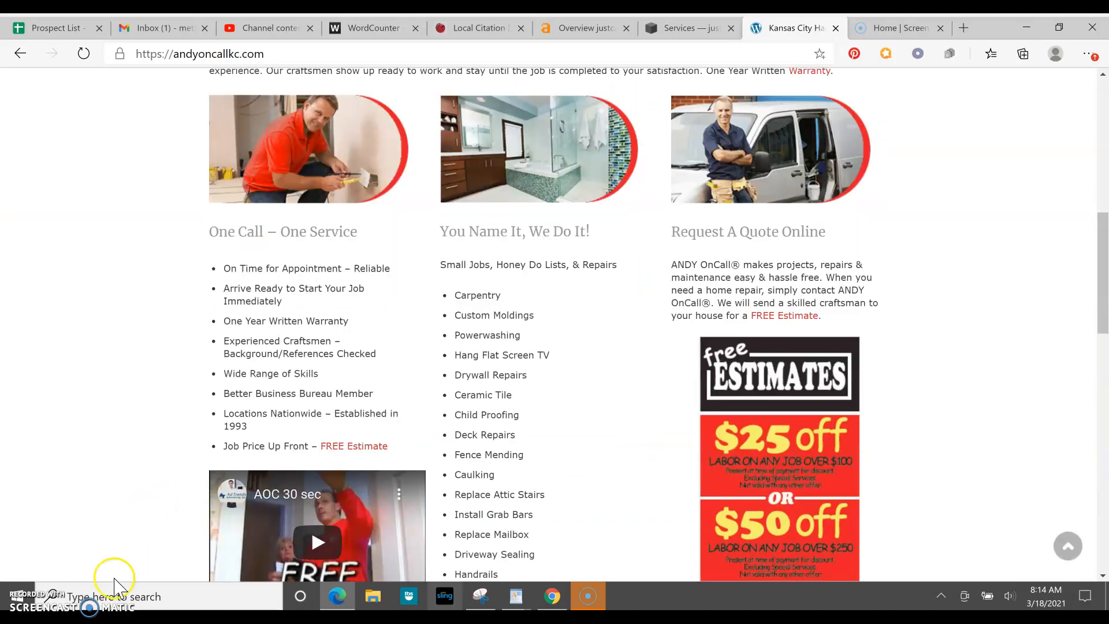
{"action": "scroll", "scroll_direction": "down", "scroll_amount": 3}
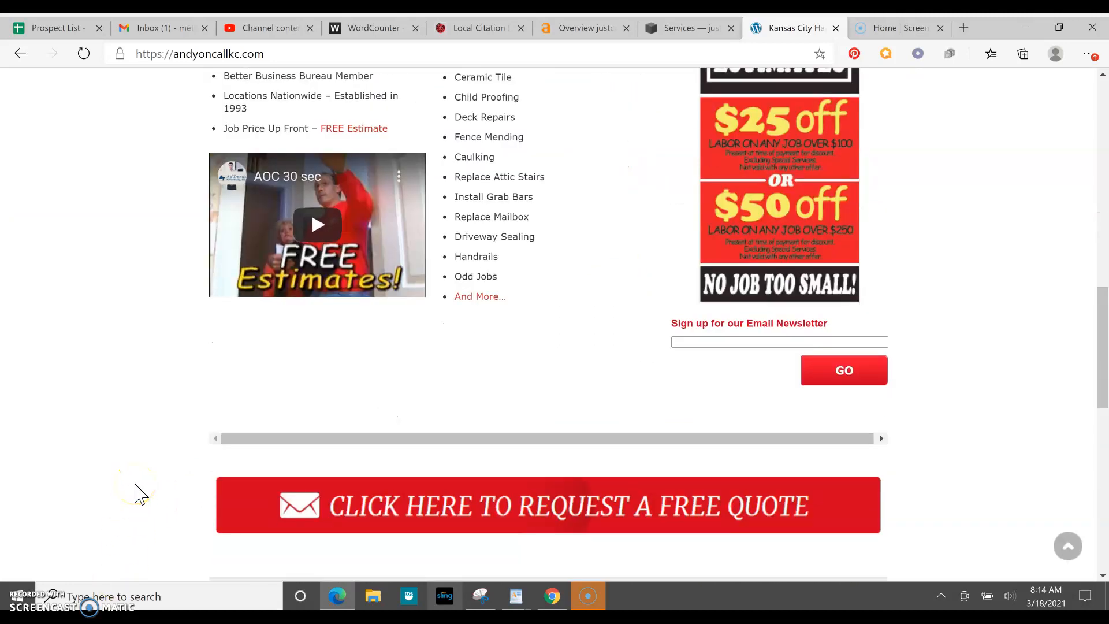
{"action": "scroll", "scroll_direction": "down", "scroll_amount": 3}
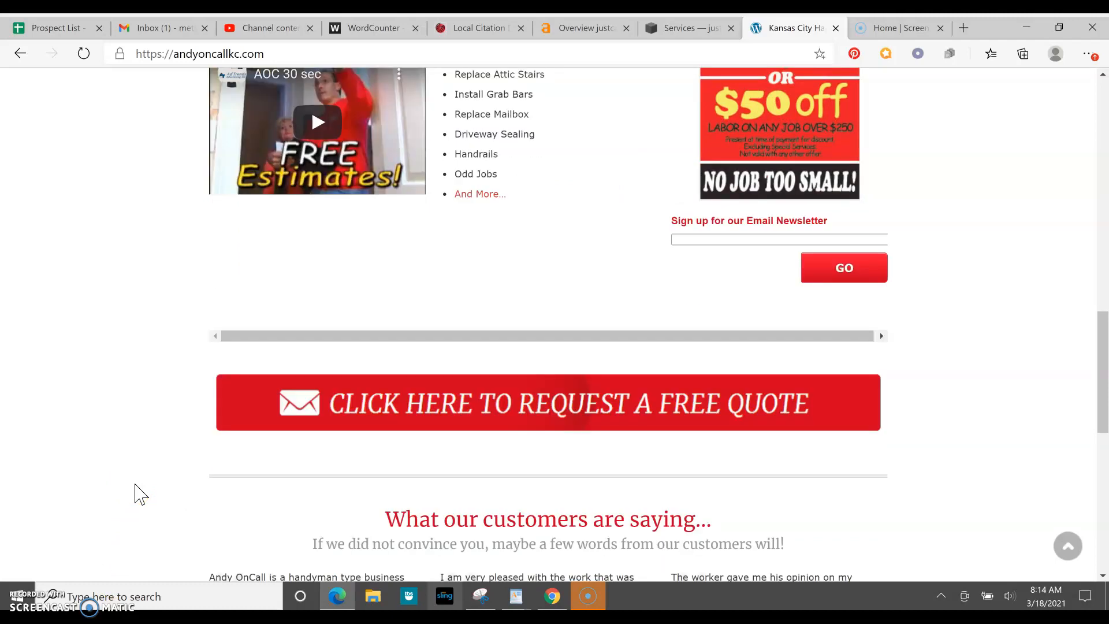
{"action": "scroll", "scroll_direction": "down", "scroll_amount": 3}
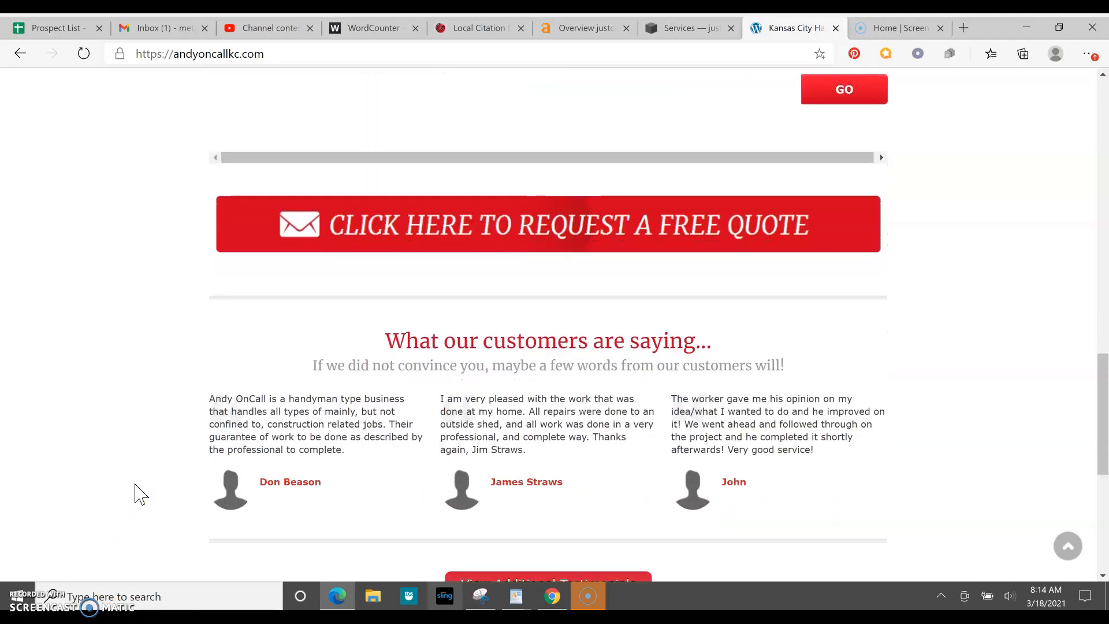
{"action": "scroll", "scroll_direction": "down", "scroll_amount": 3}
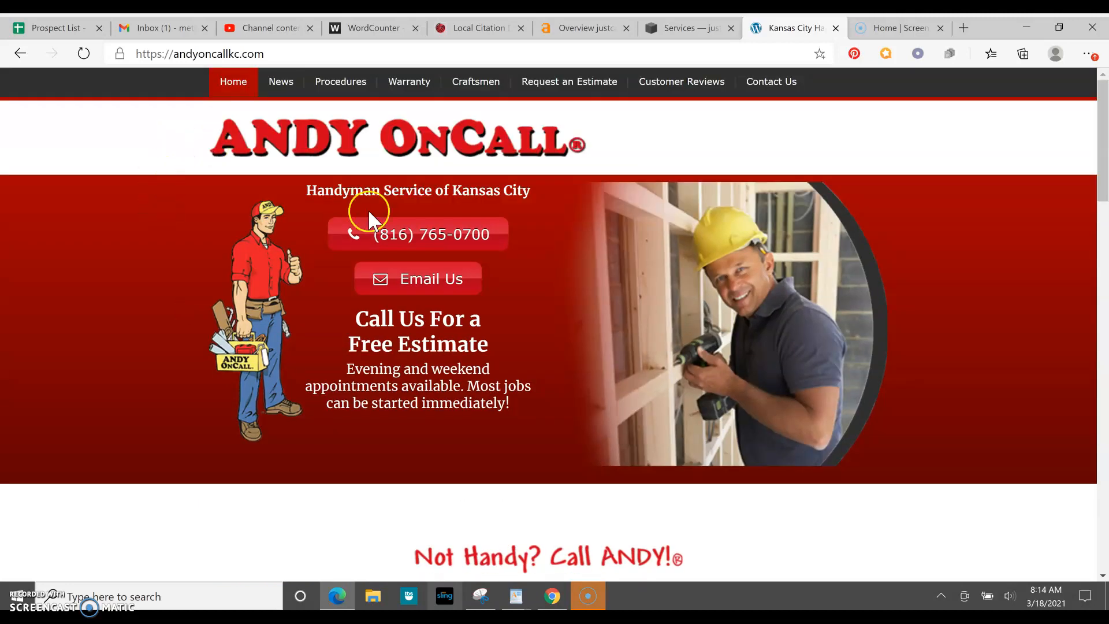
{"action": "mouse_move", "coordinate": [628, 113]}
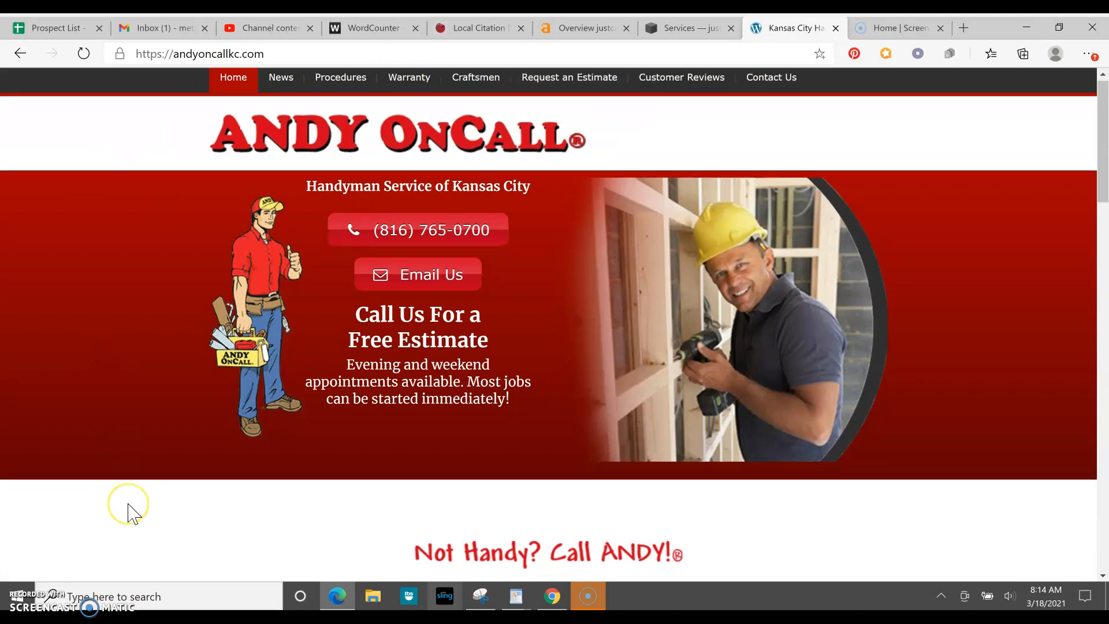
{"action": "scroll", "scroll_direction": "down", "scroll_amount": 3}
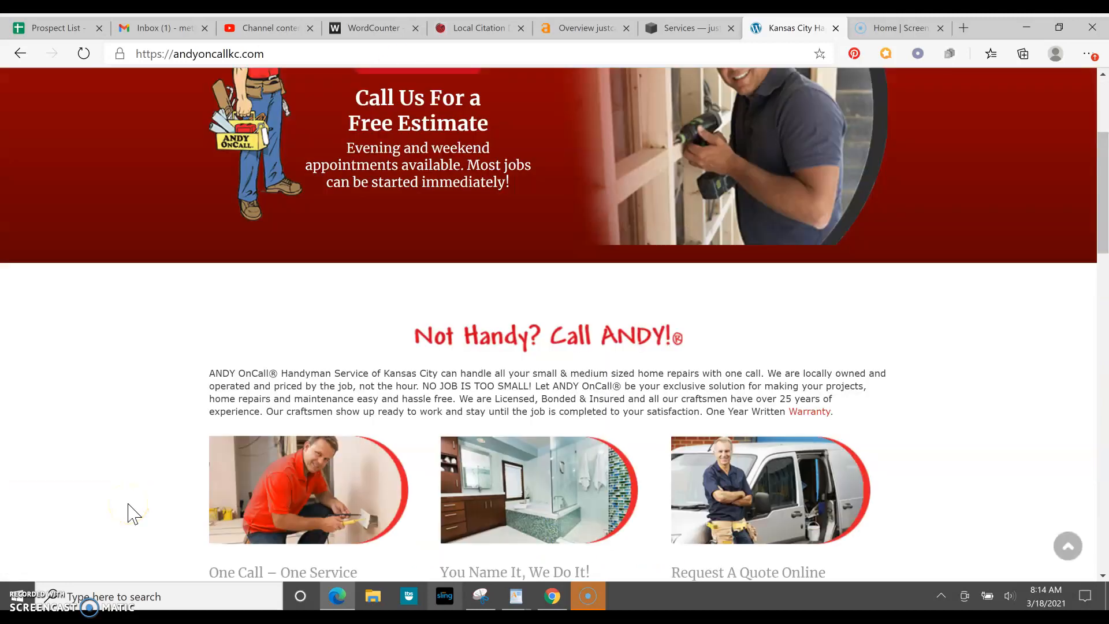
{"action": "mouse_move", "coordinate": [60, 352]}
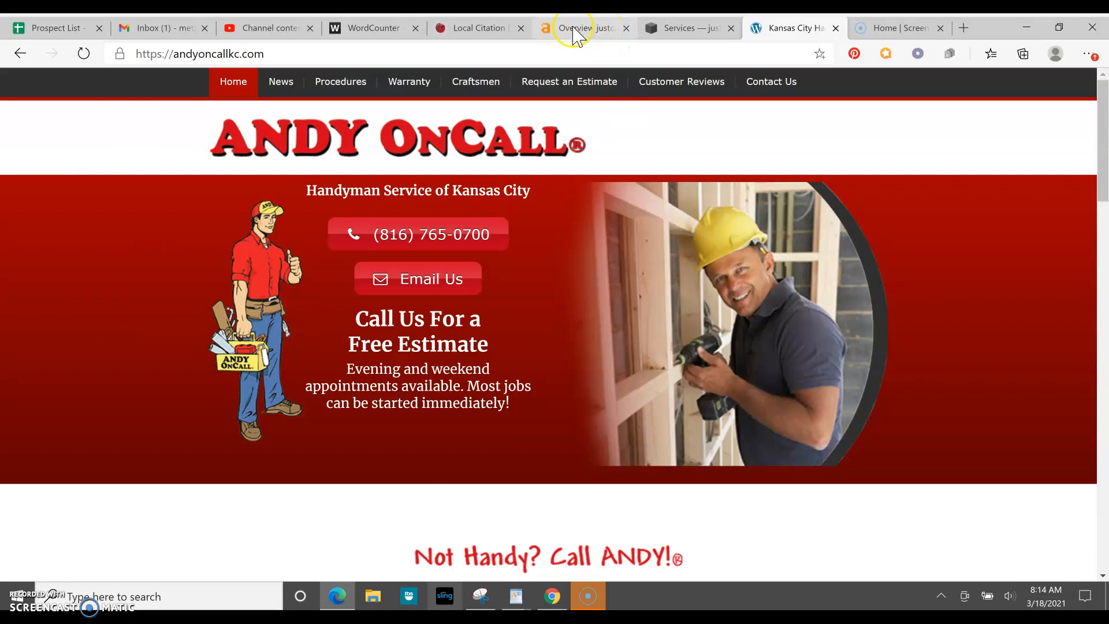
{"action": "left_click", "coordinate": [477, 27]}
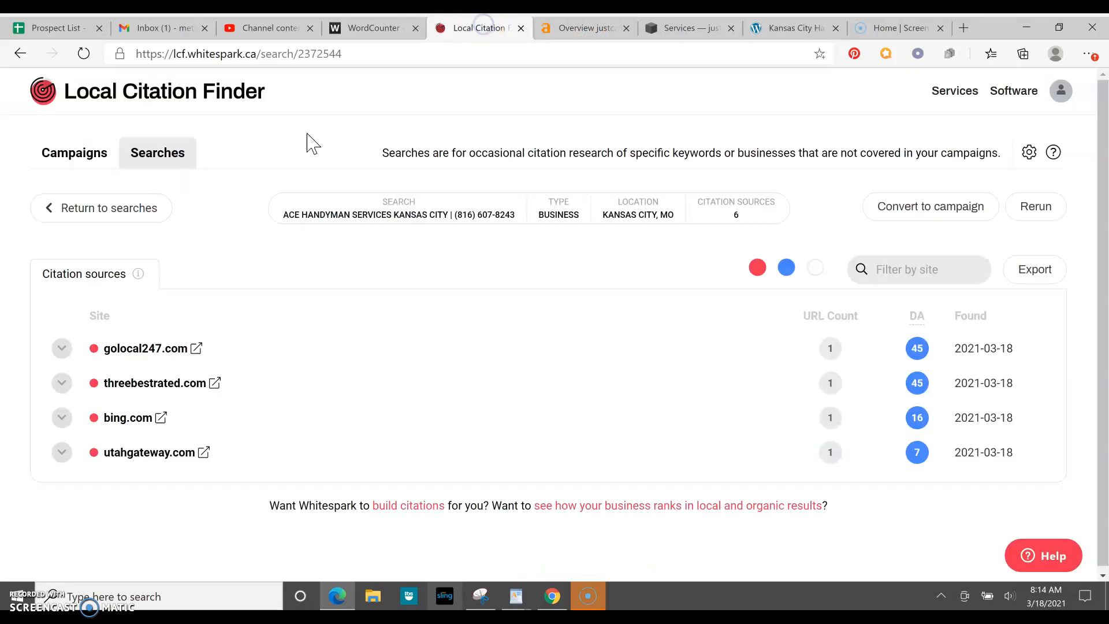
{"action": "mouse_move", "coordinate": [215, 265]}
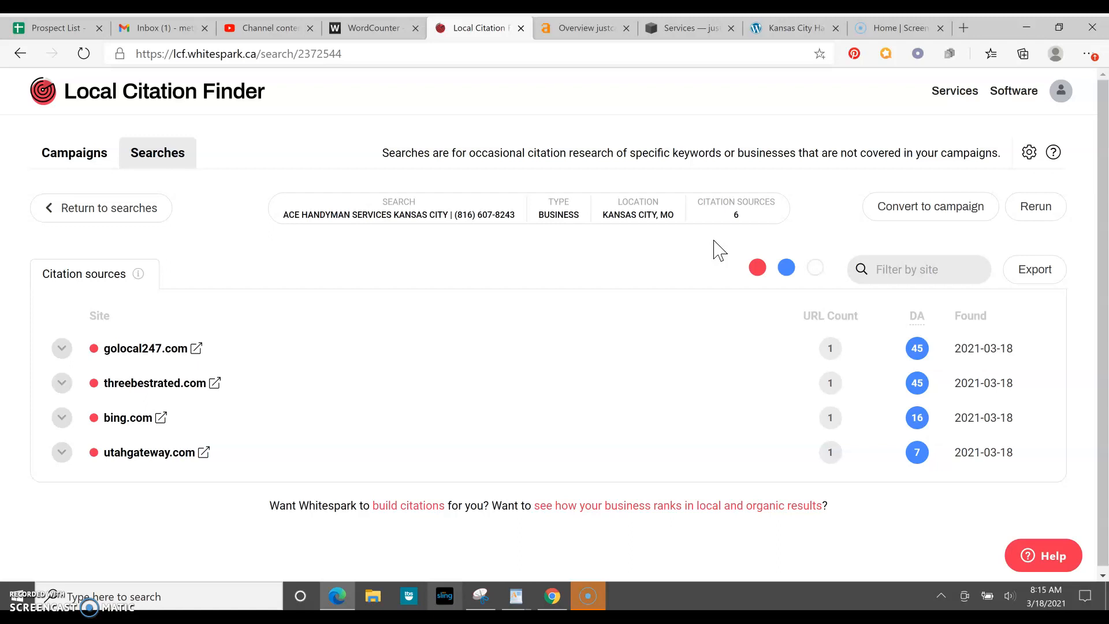
{"action": "mouse_move", "coordinate": [694, 265]}
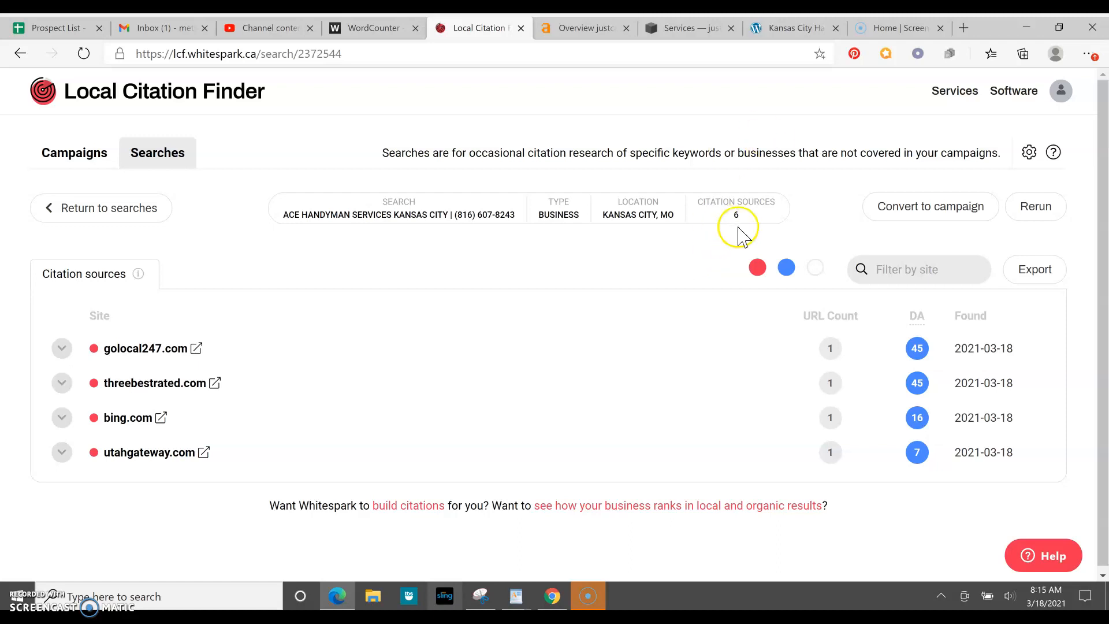
{"action": "mouse_move", "coordinate": [494, 268]}
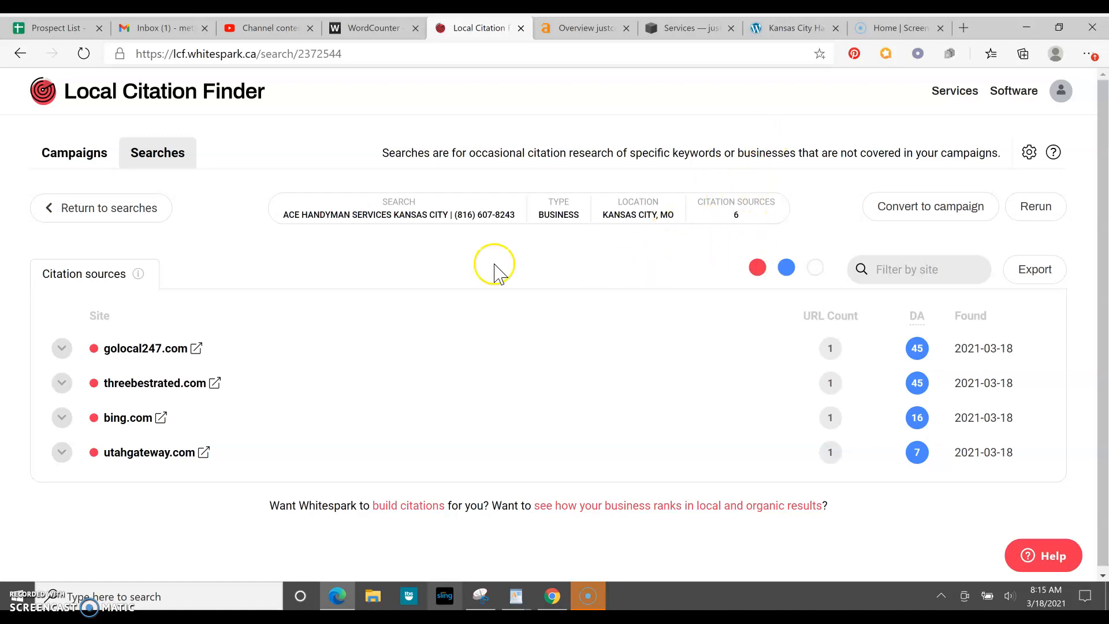
{"action": "mouse_move", "coordinate": [341, 239]}
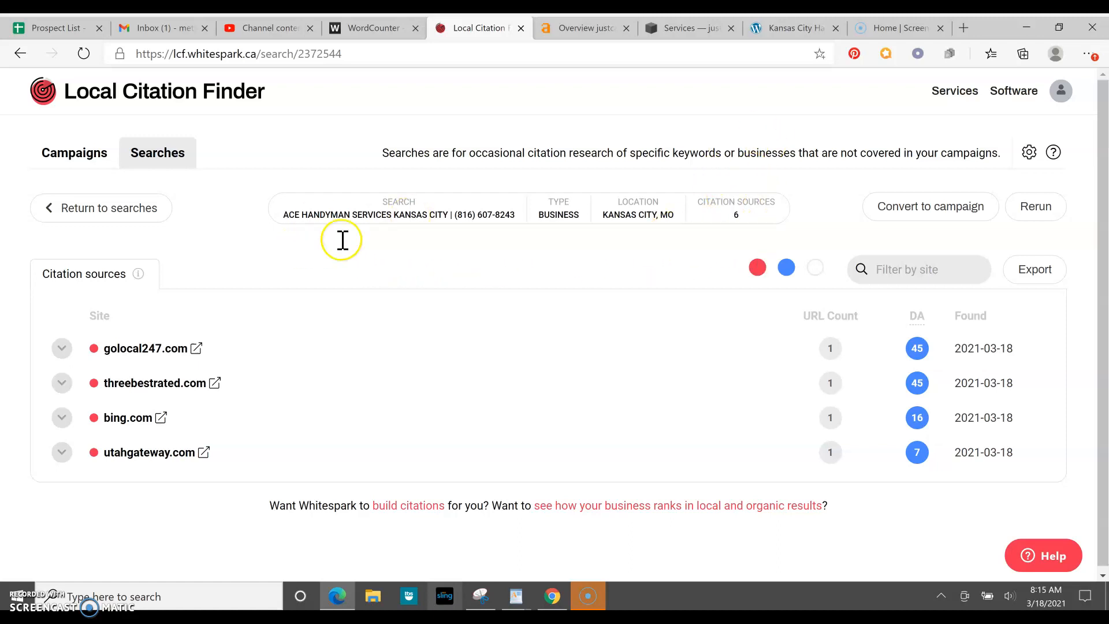
{"action": "mouse_move", "coordinate": [319, 272]}
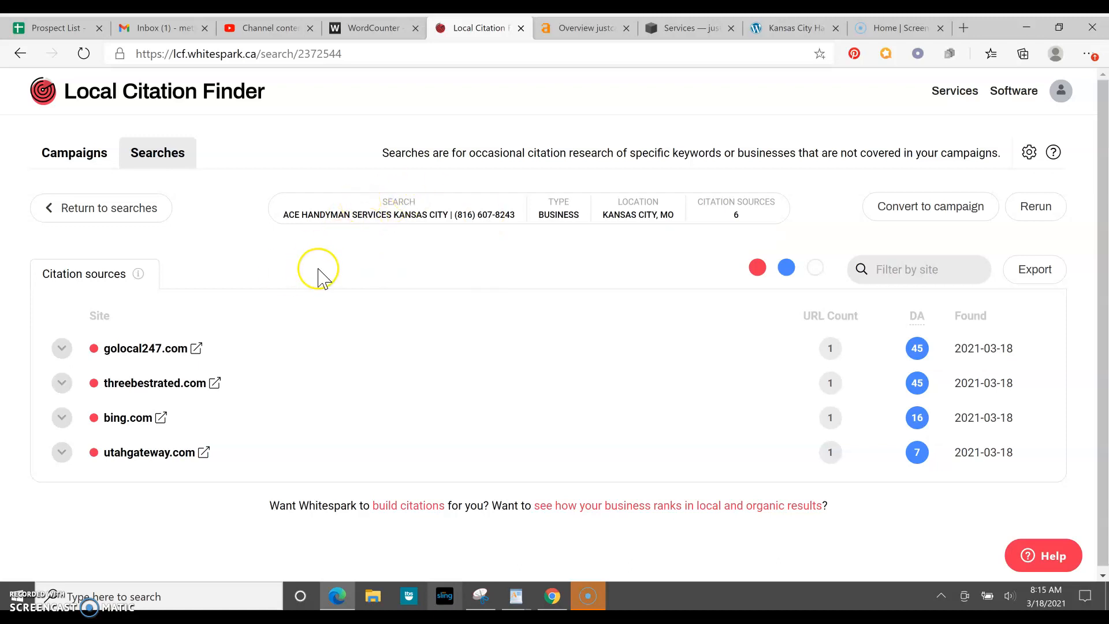
{"action": "mouse_move", "coordinate": [277, 237]}
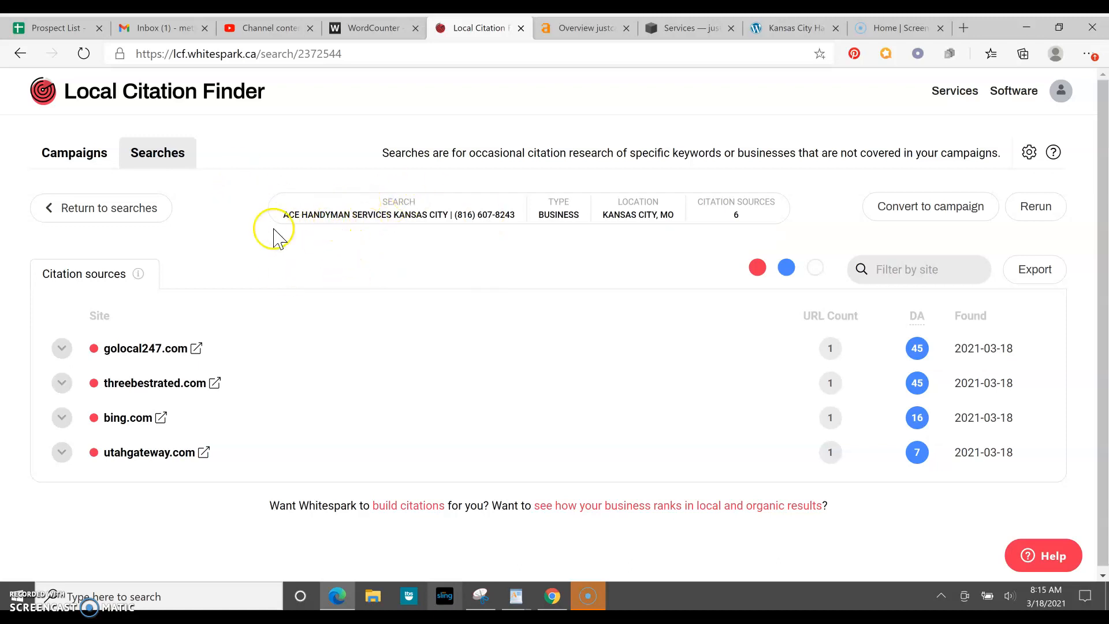
{"action": "mouse_move", "coordinate": [354, 264]}
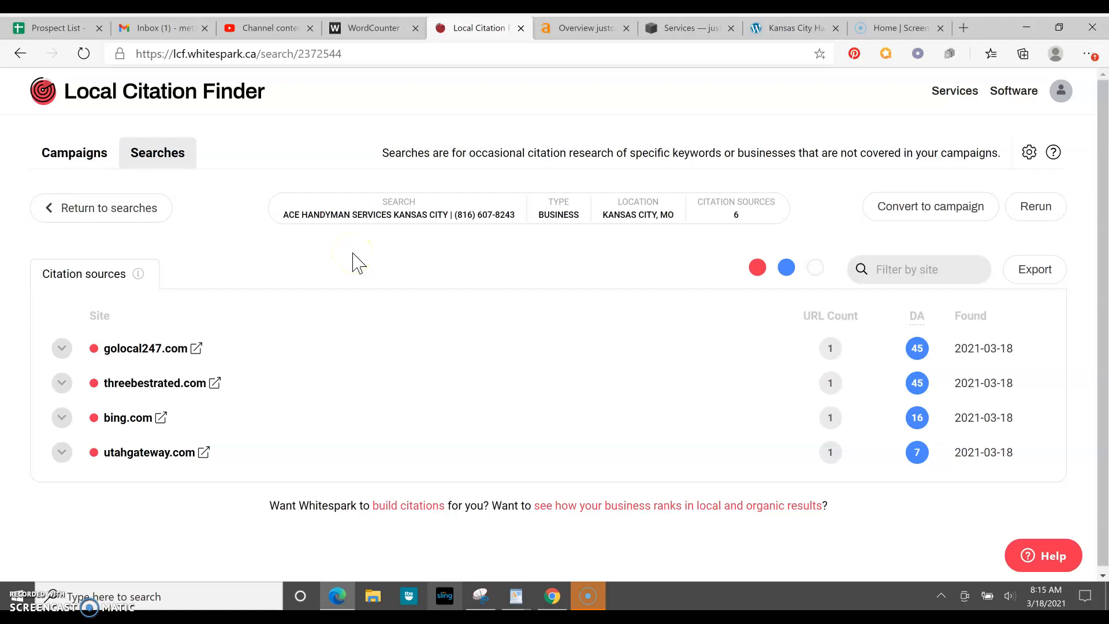
{"action": "mouse_move", "coordinate": [305, 274]}
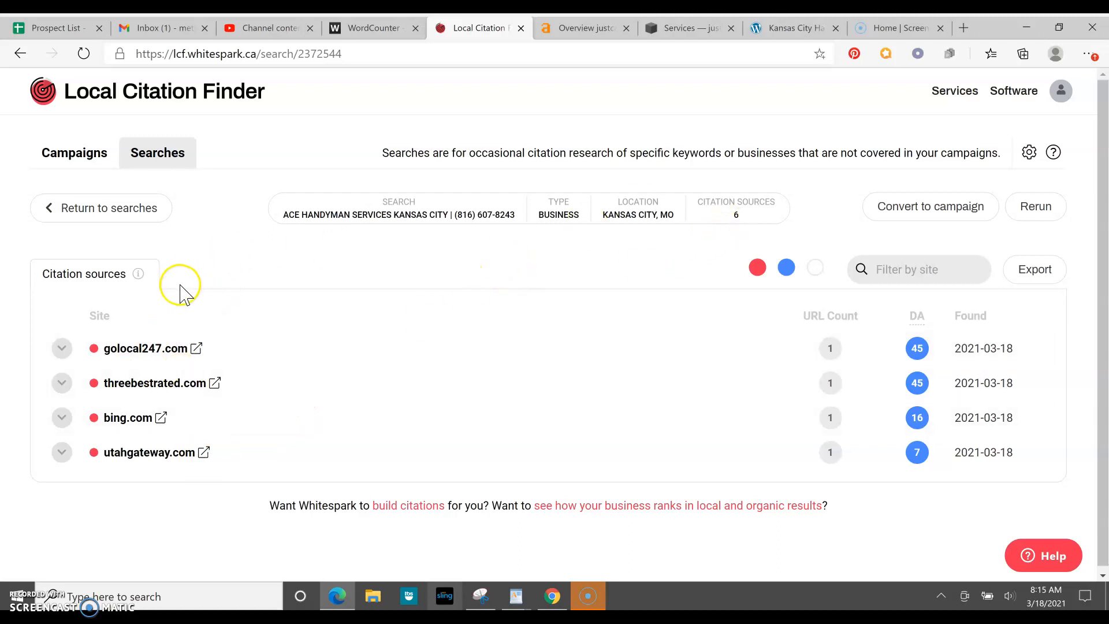
{"action": "mouse_move", "coordinate": [328, 265]}
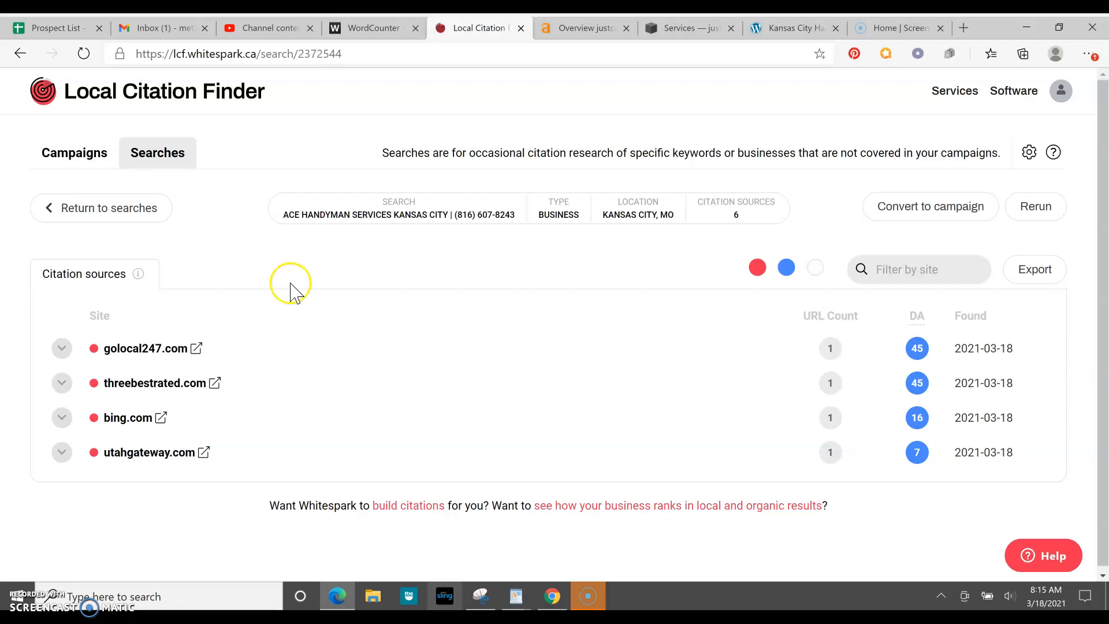
{"action": "mouse_move", "coordinate": [145, 333]}
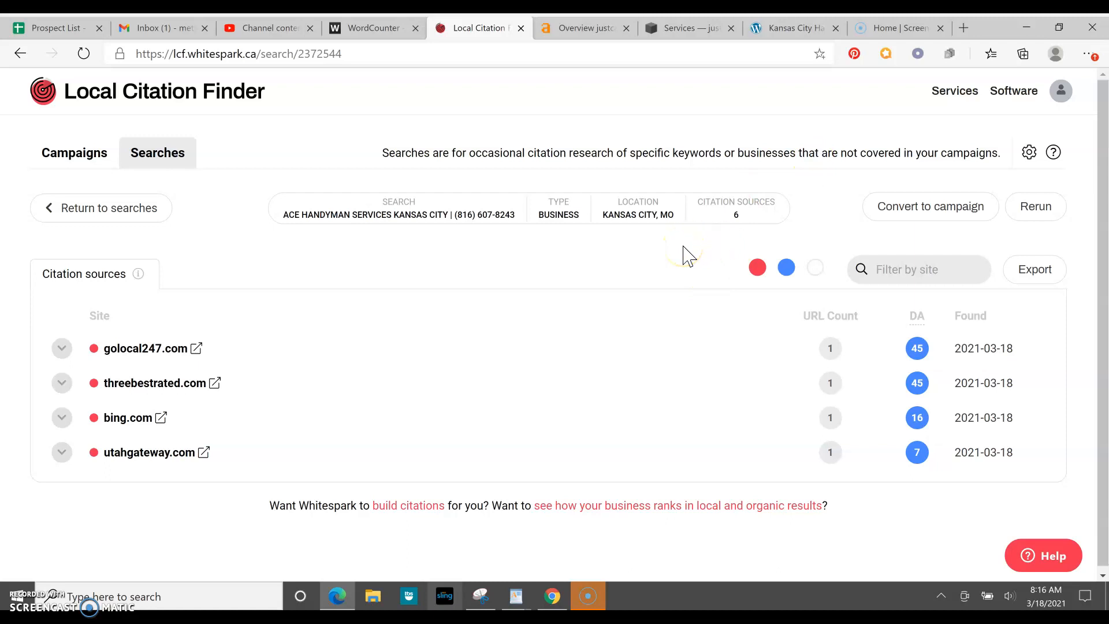
{"action": "mouse_move", "coordinate": [687, 255]}
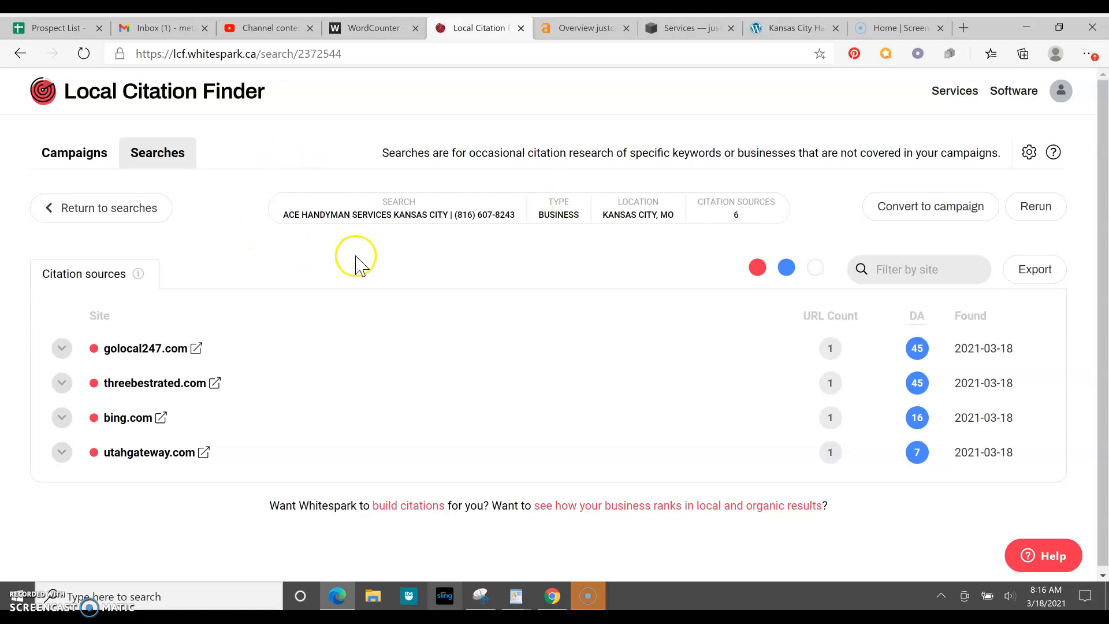
{"action": "mouse_move", "coordinate": [554, 97]}
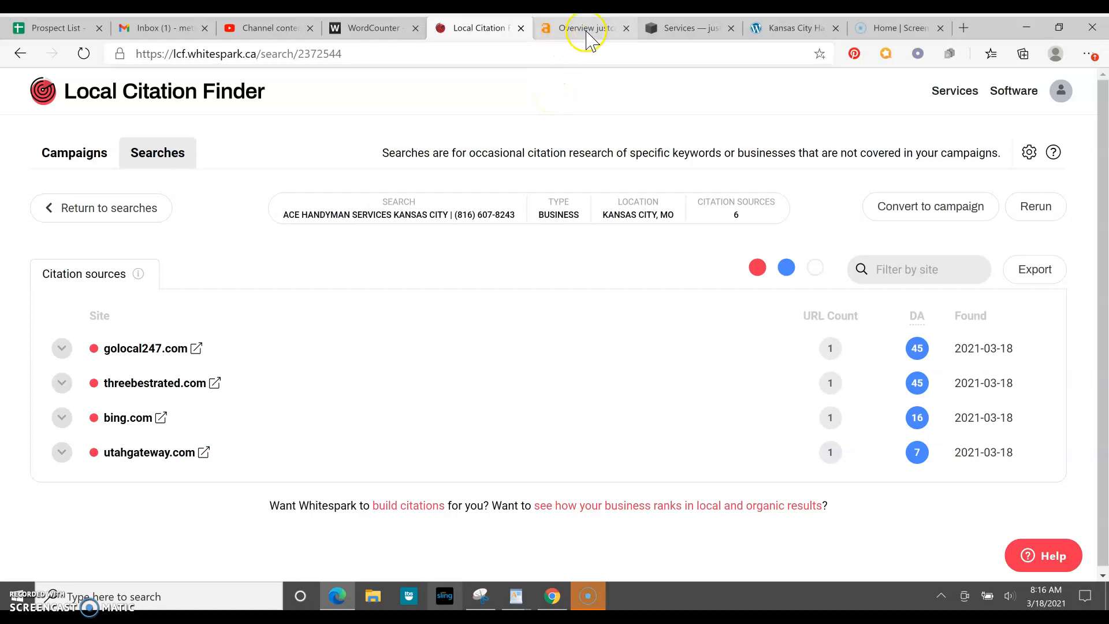
Switch to the Ahrefs Site Explorer overview for justcalljimmy.com.
{"action": "left_click", "coordinate": [582, 27]}
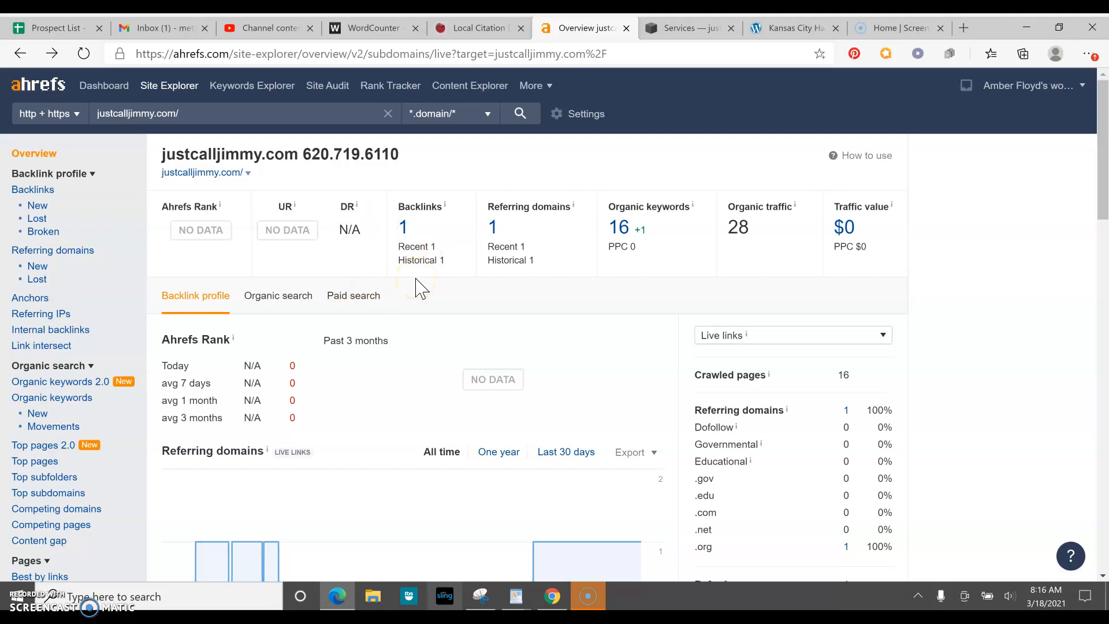
{"action": "mouse_move", "coordinate": [419, 287]}
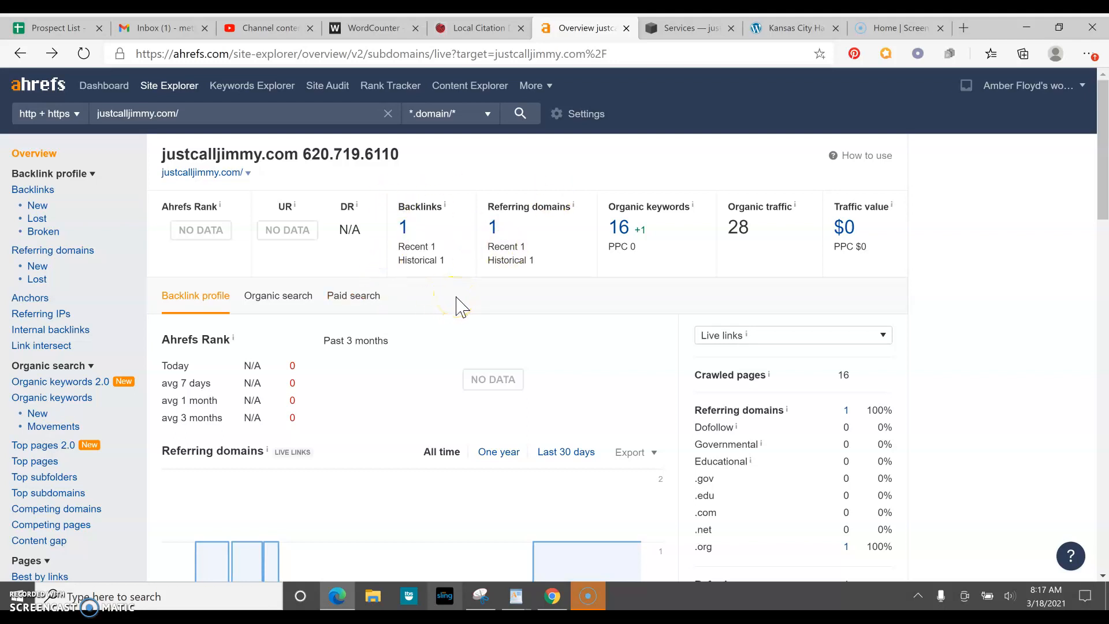
{"action": "mouse_move", "coordinate": [313, 242]}
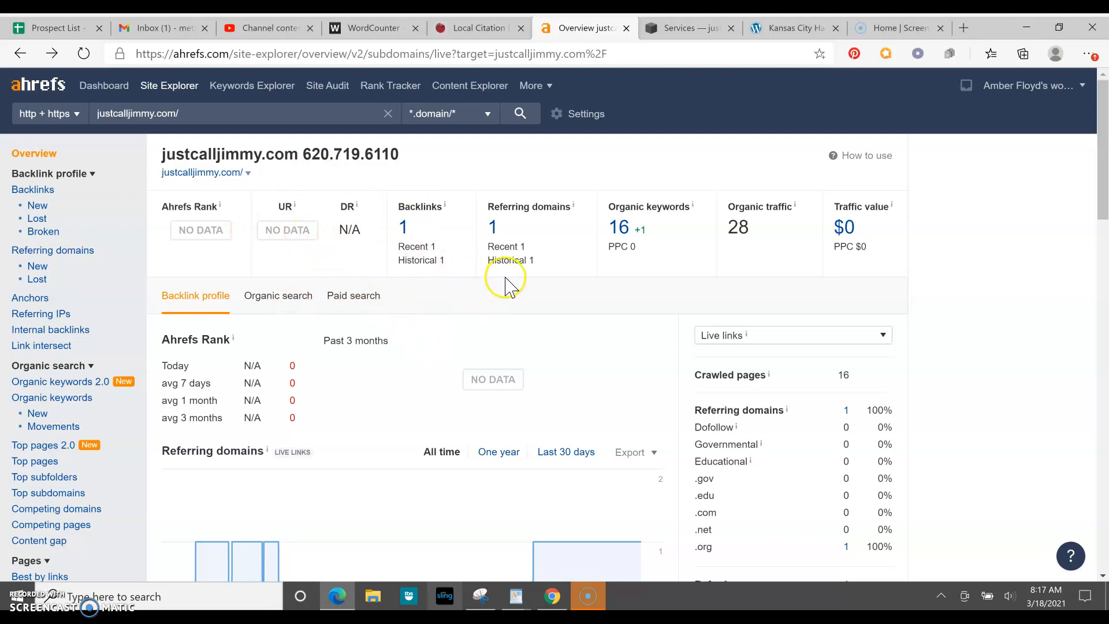
{"action": "mouse_move", "coordinate": [619, 290]}
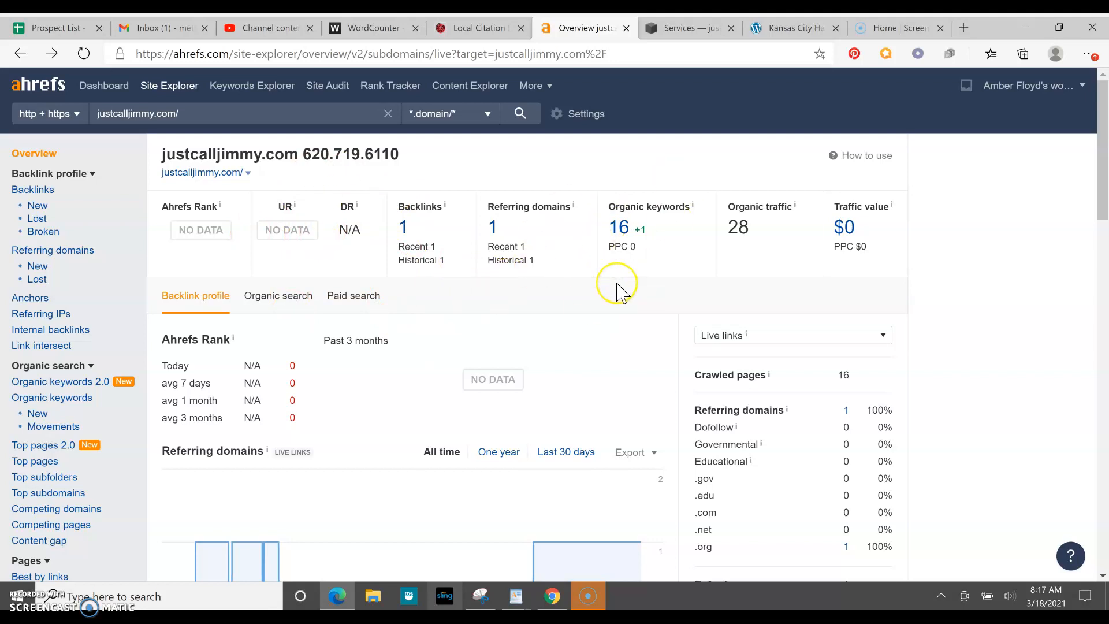
{"action": "mouse_move", "coordinate": [618, 290]}
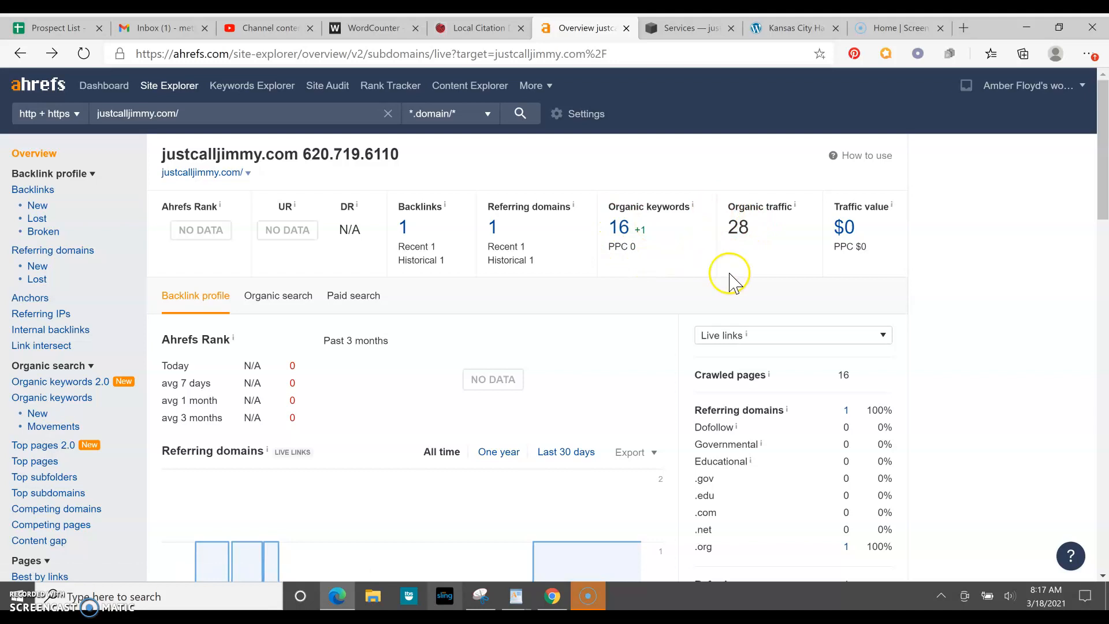
{"action": "mouse_move", "coordinate": [566, 309]}
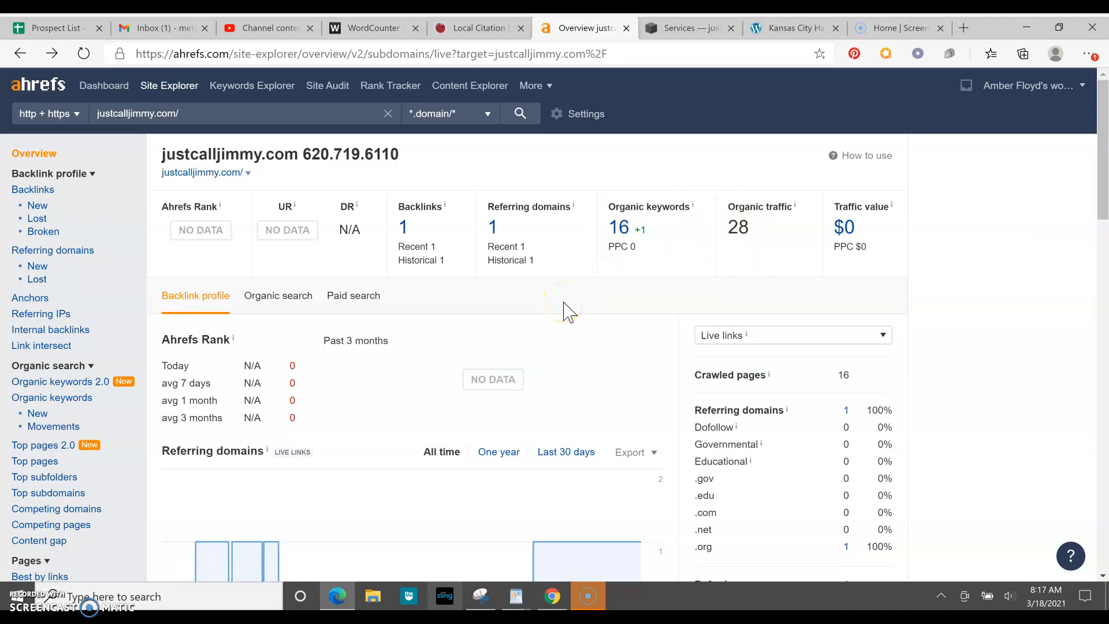
{"action": "mouse_move", "coordinate": [711, 240]}
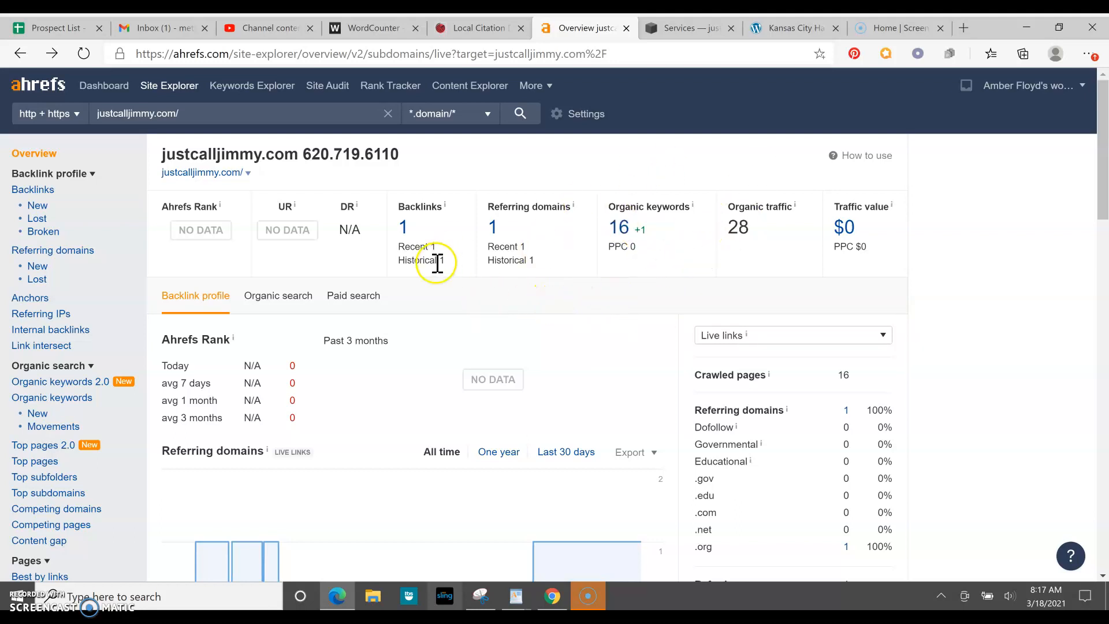
{"action": "mouse_move", "coordinate": [602, 150]}
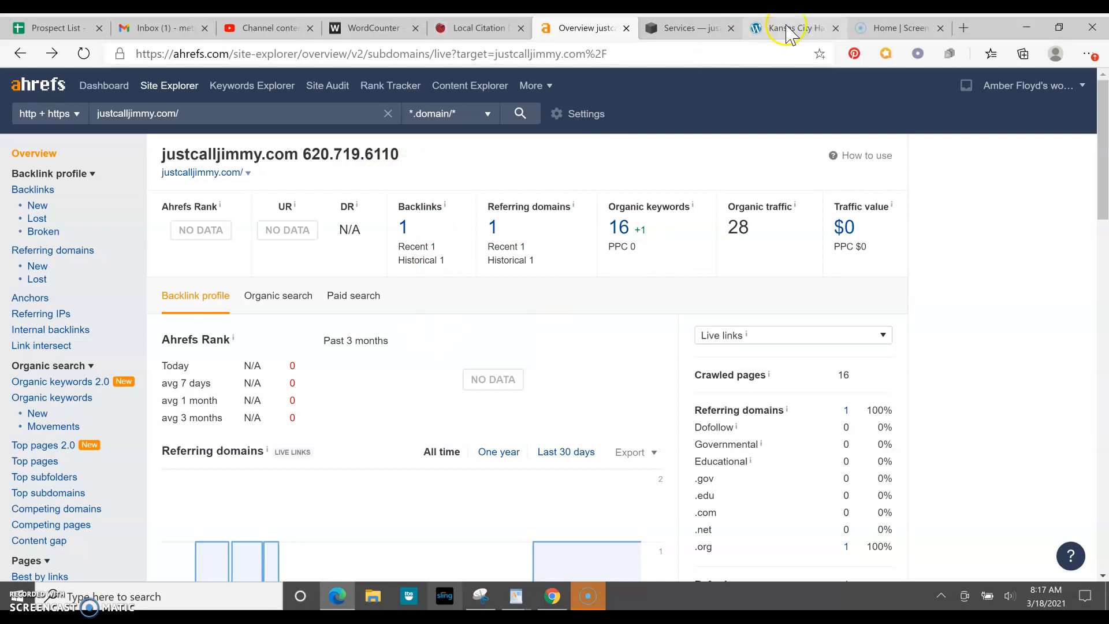
Copy the andyoncallkc.com URL into Ahrefs Site Explorer and search it.
{"action": "left_click", "coordinate": [792, 28]}
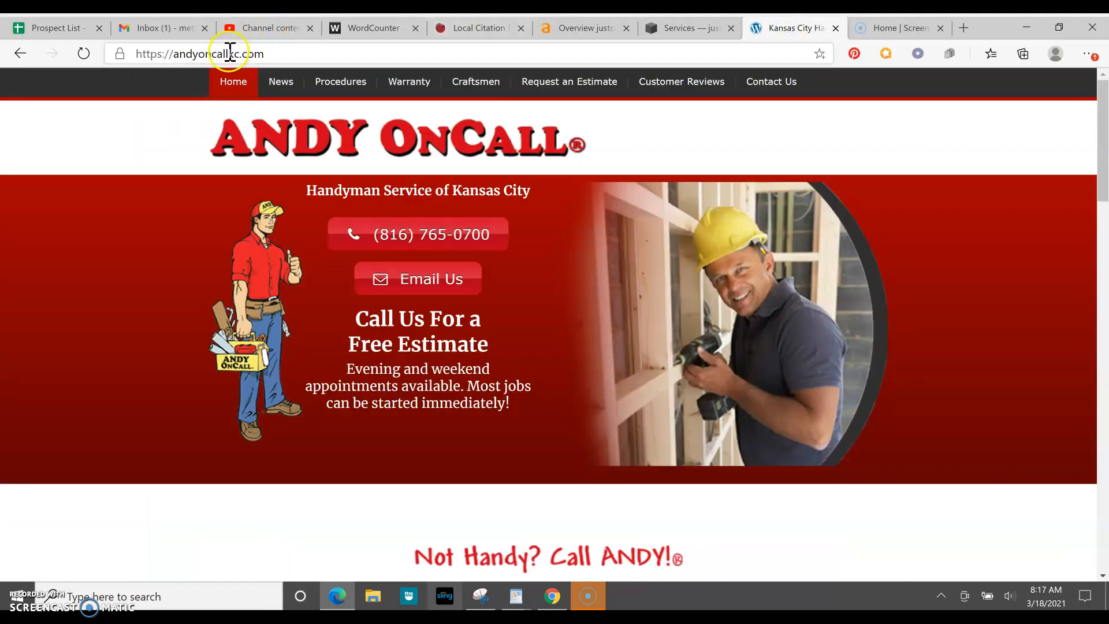
{"action": "right_click", "coordinate": [226, 53]}
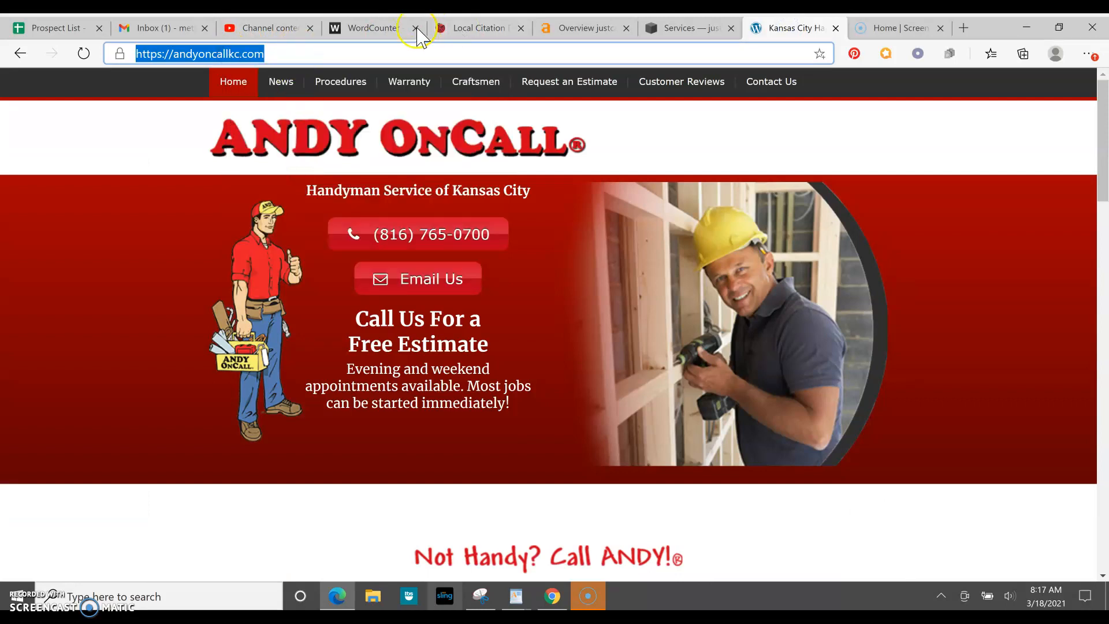
{"action": "left_click", "coordinate": [582, 28]}
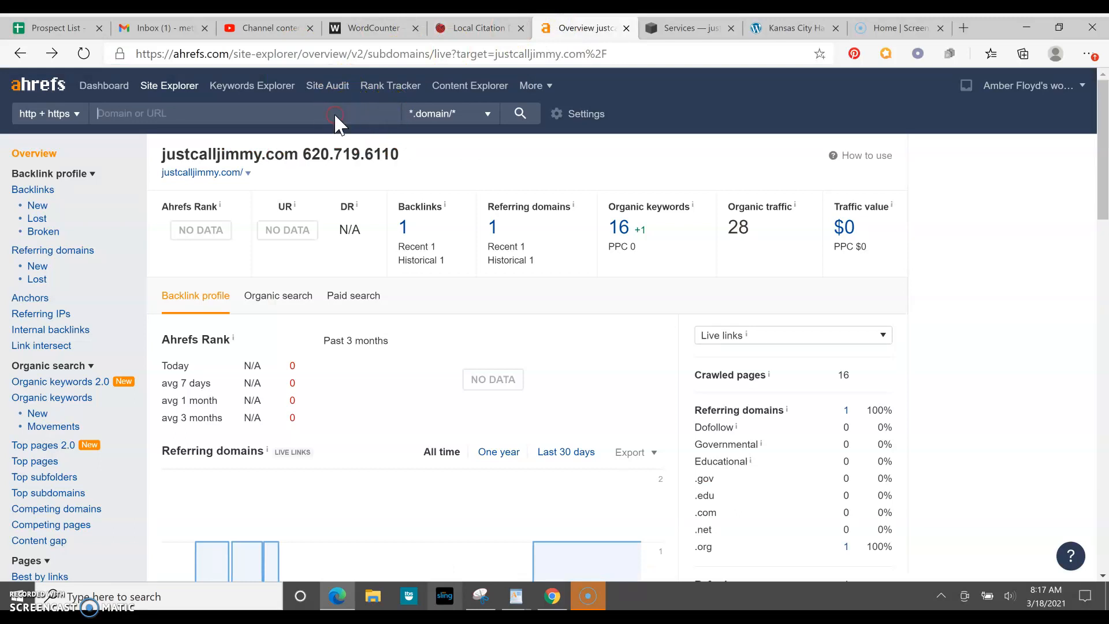
{"action": "type", "text": "https://andyoncallkc.com/"}
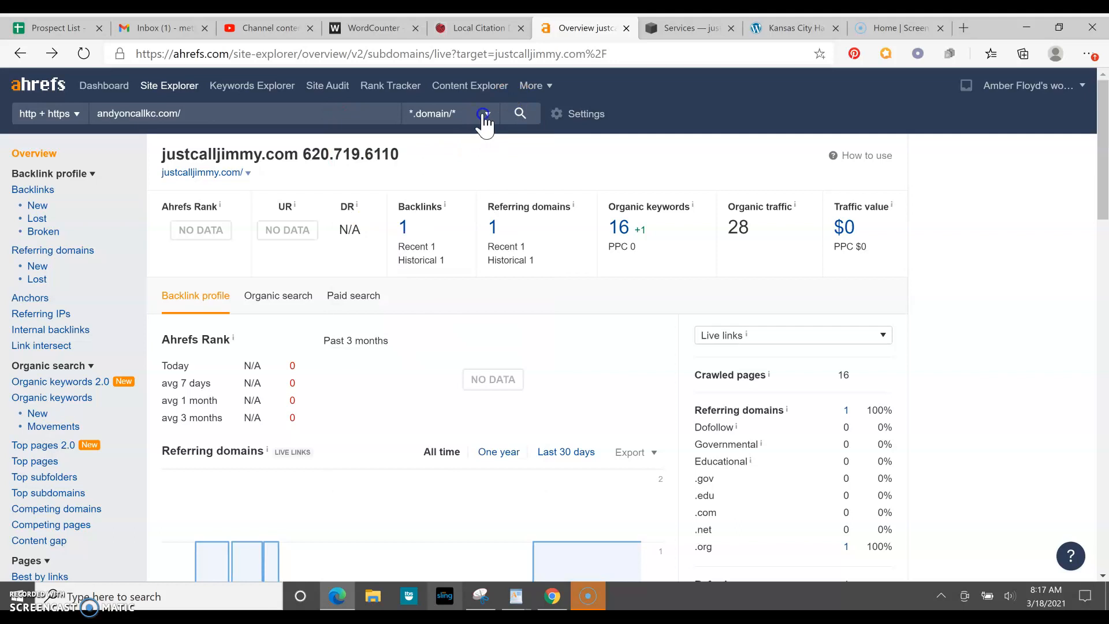
{"action": "left_click", "coordinate": [520, 113]}
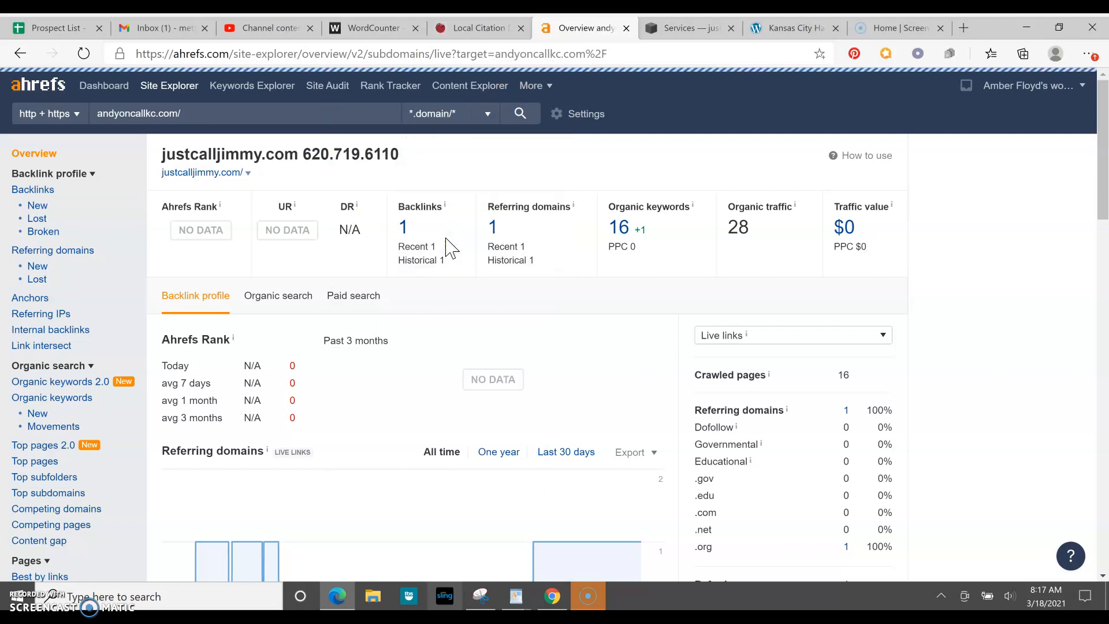
Load andyoncallkc.com's Ahrefs overview, then return to justcalljimmy.com's Services page.
{"action": "left_click", "coordinate": [519, 114]}
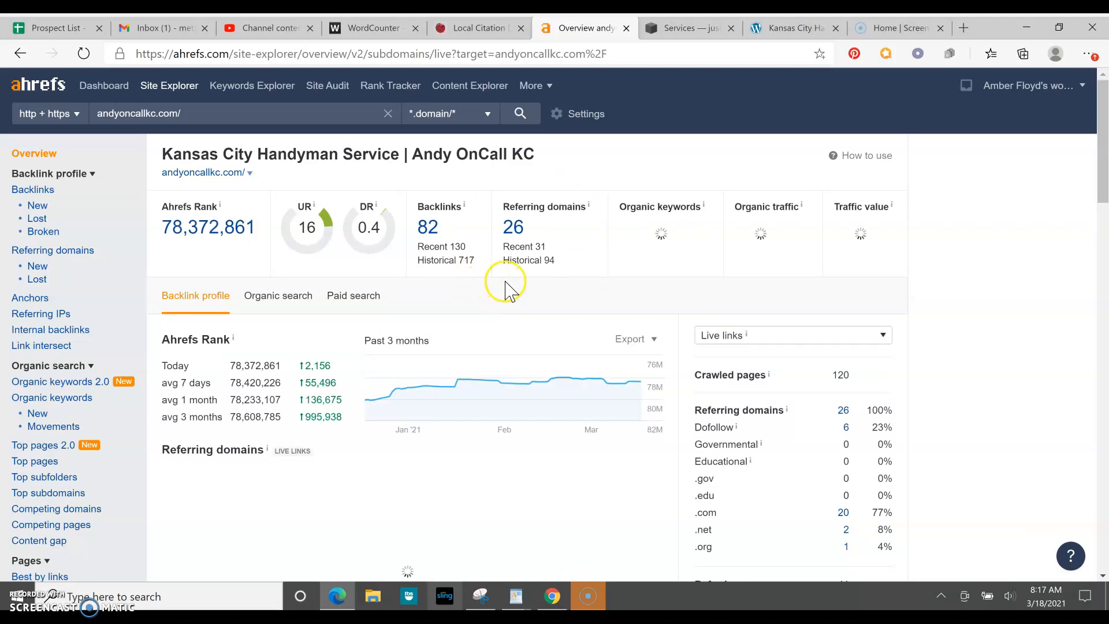
{"action": "mouse_move", "coordinate": [445, 251]}
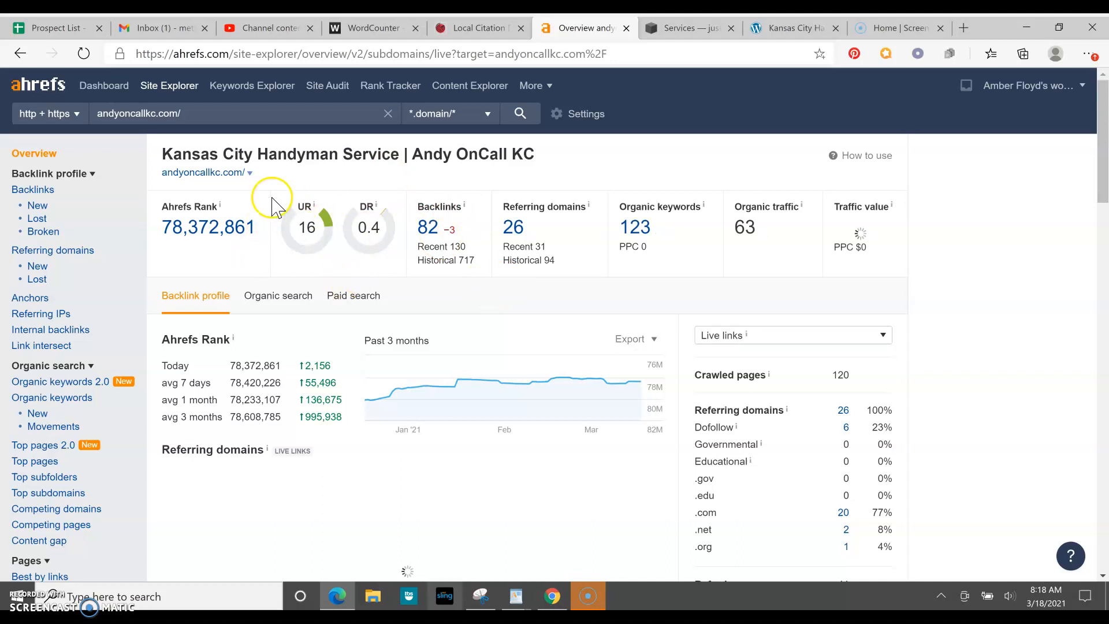
{"action": "mouse_move", "coordinate": [354, 233]}
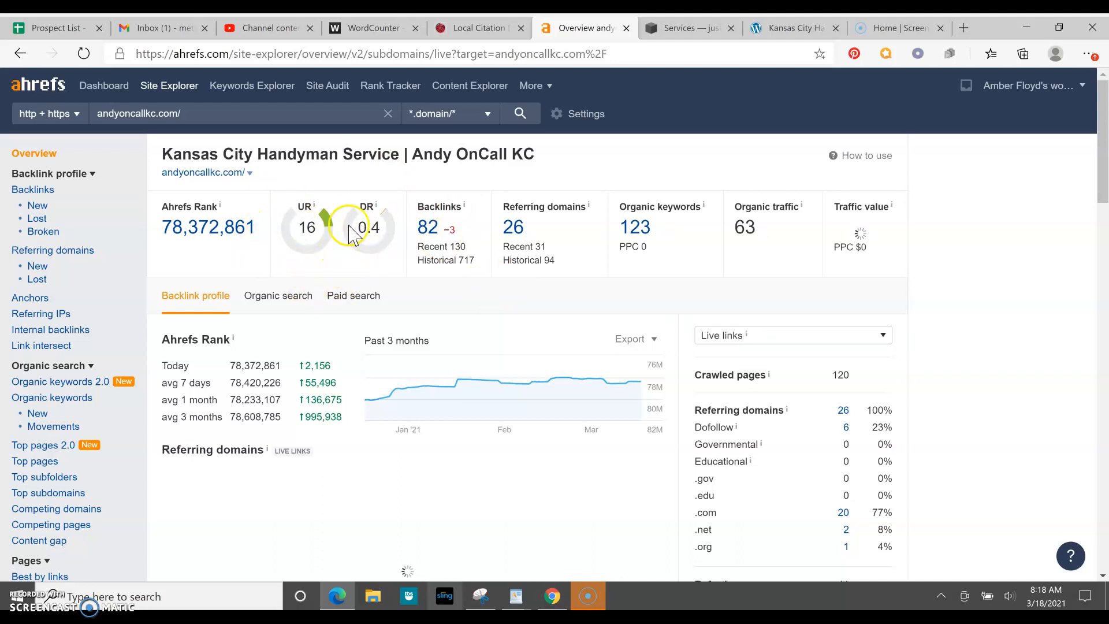
{"action": "mouse_move", "coordinate": [366, 216]}
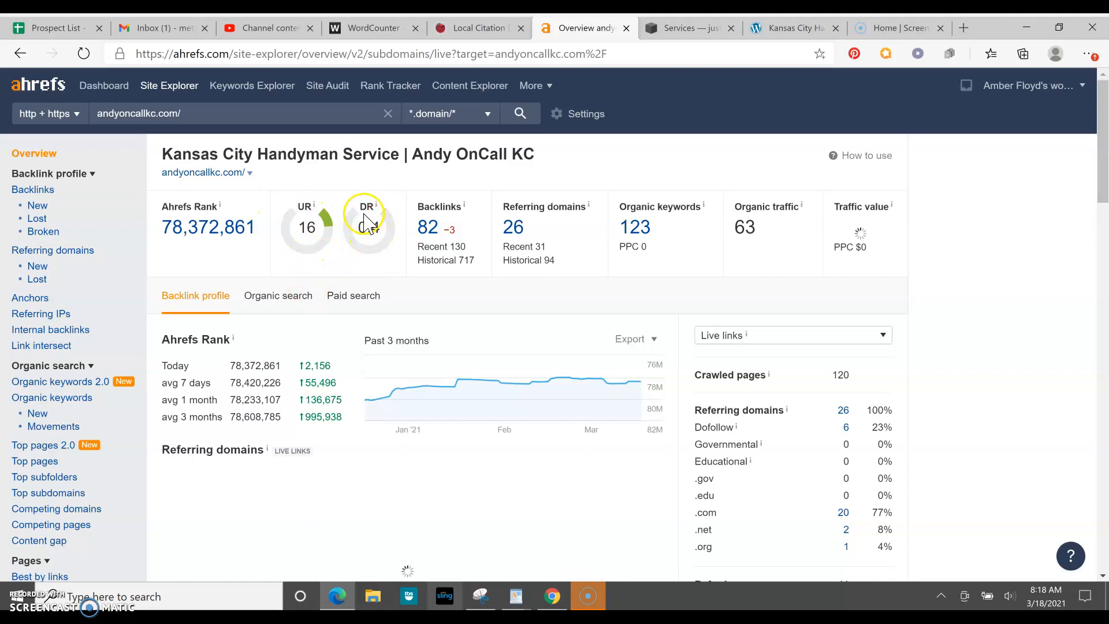
{"action": "mouse_move", "coordinate": [406, 286]}
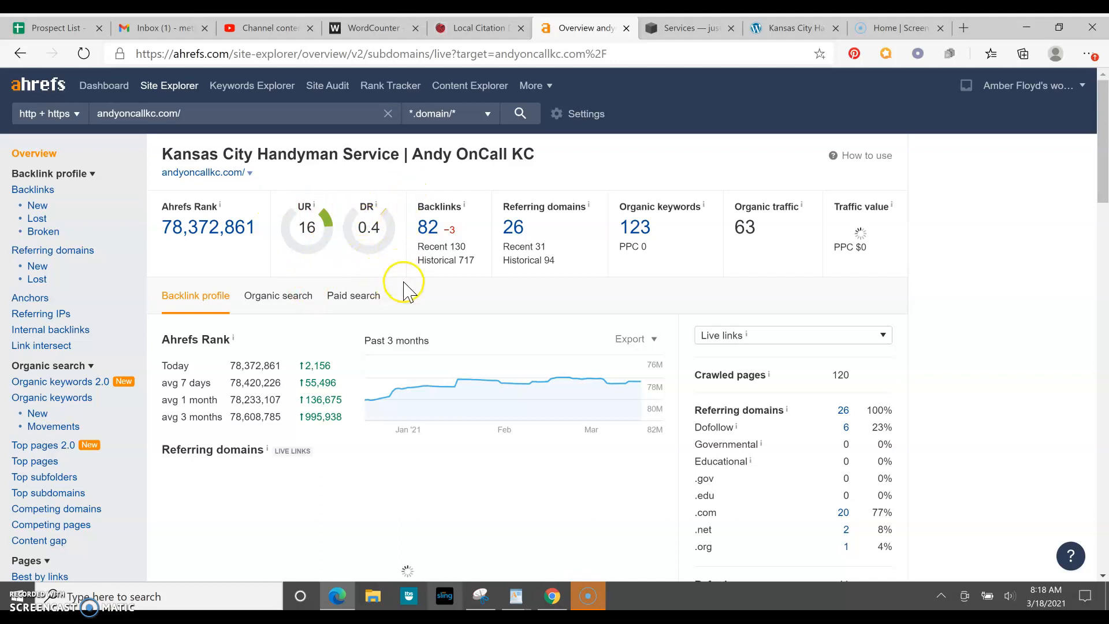
{"action": "mouse_move", "coordinate": [436, 294]}
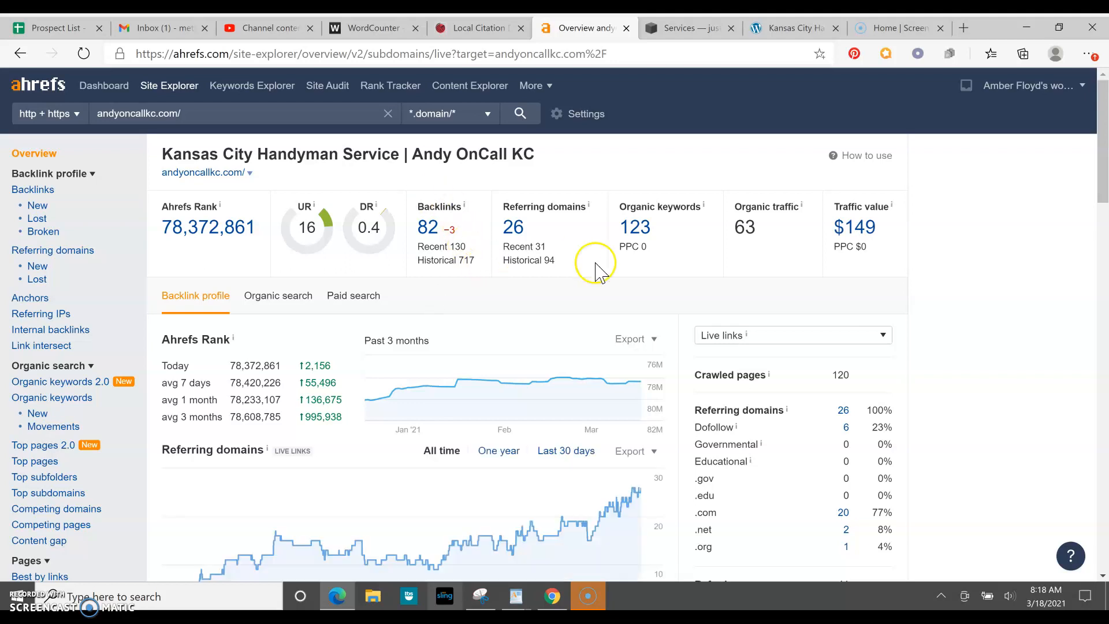
{"action": "mouse_move", "coordinate": [463, 308]}
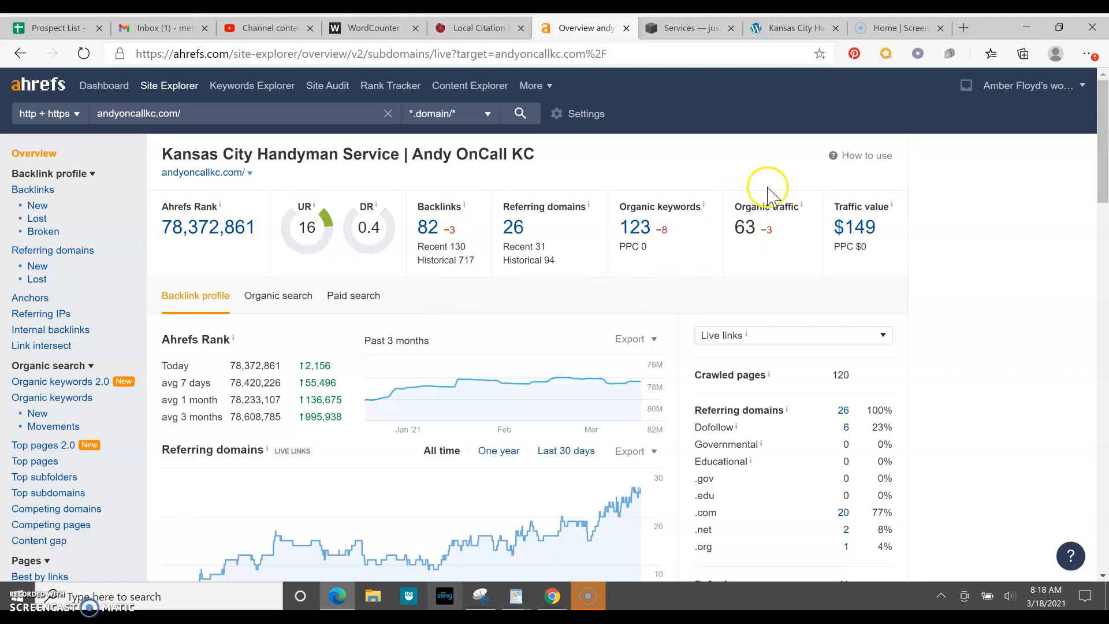
{"action": "mouse_move", "coordinate": [750, 265]}
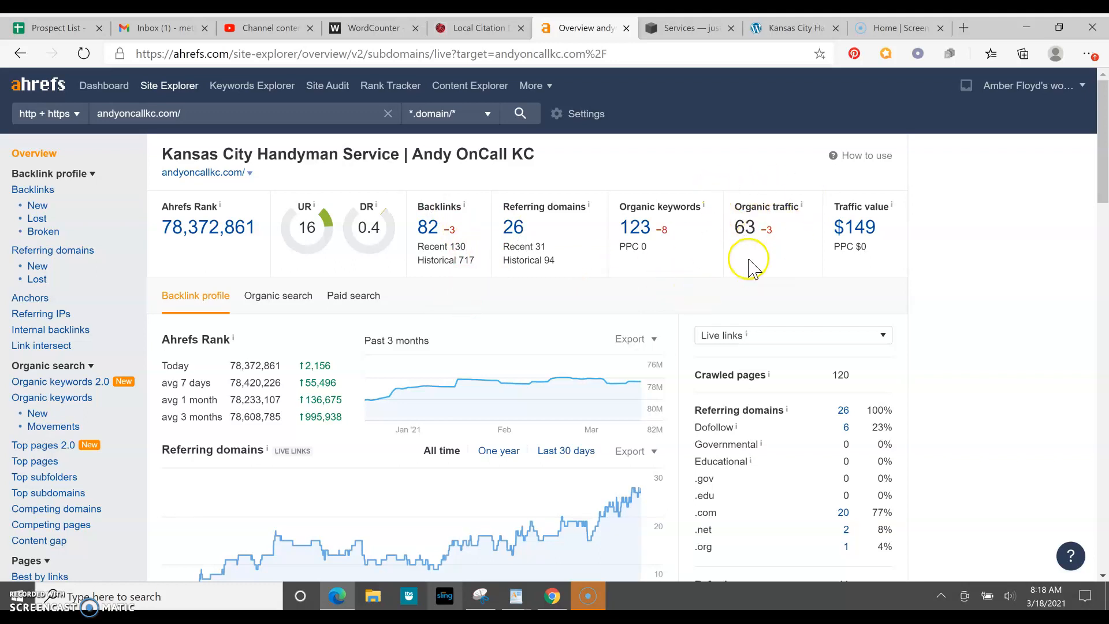
{"action": "mouse_move", "coordinate": [605, 289]}
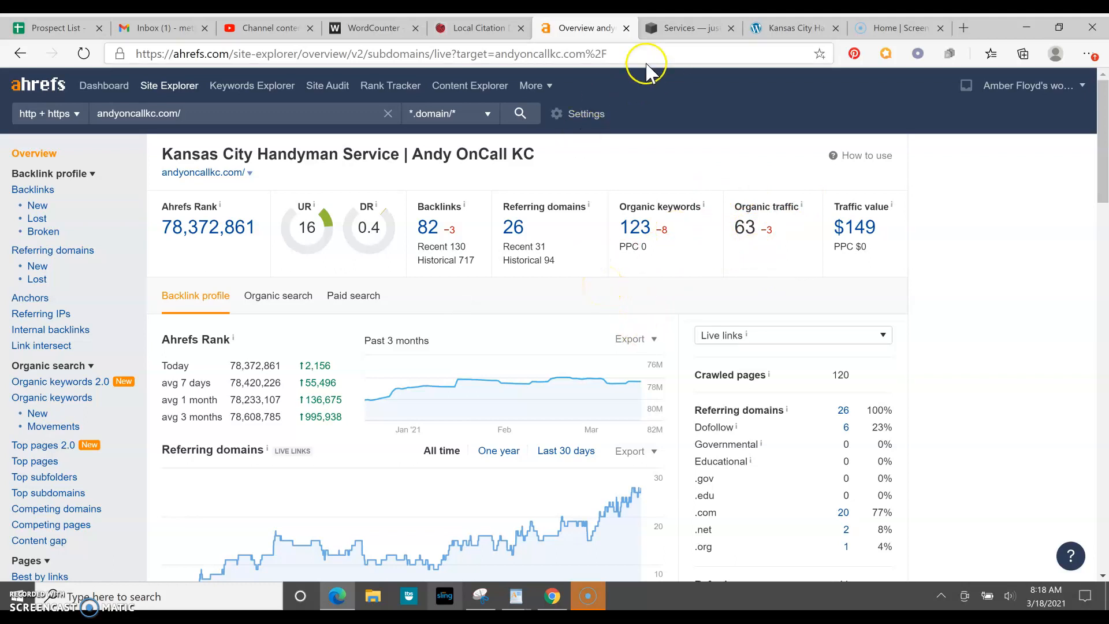
{"action": "left_click", "coordinate": [683, 28]}
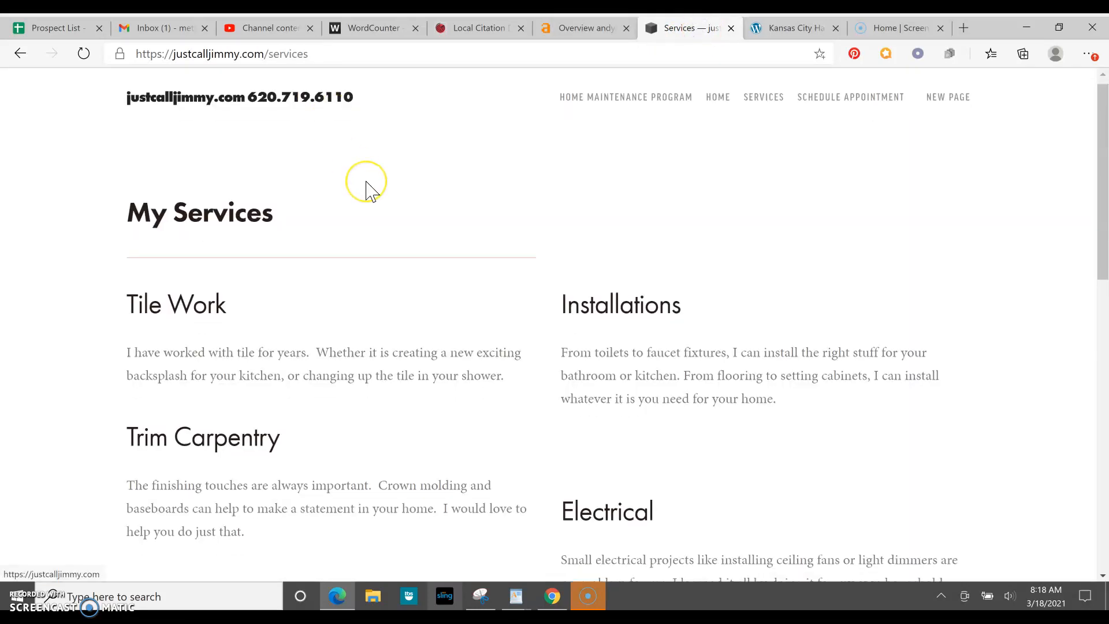